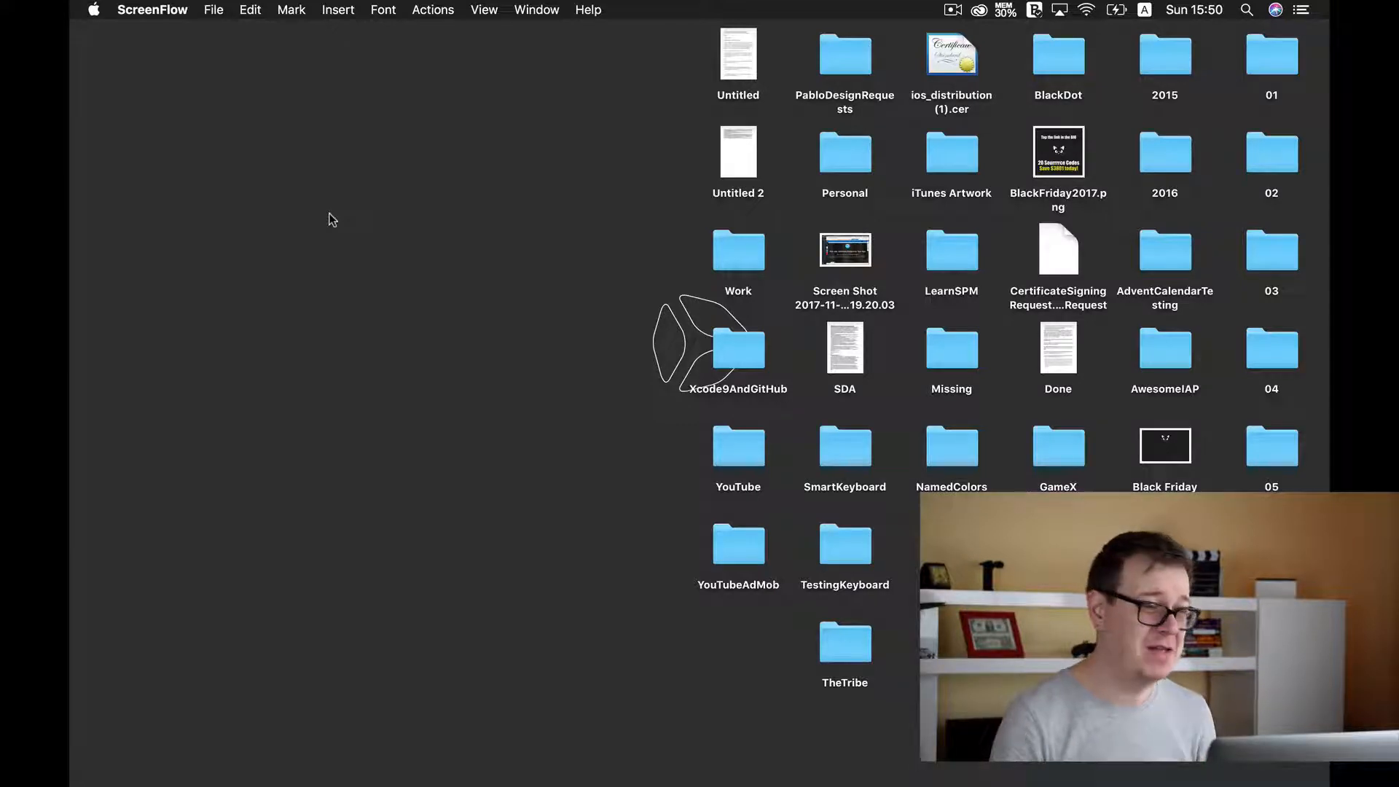
# Step: Launch Xcode from the Dock and choose to create a new Xcode project
pyautogui.click(100, 368)
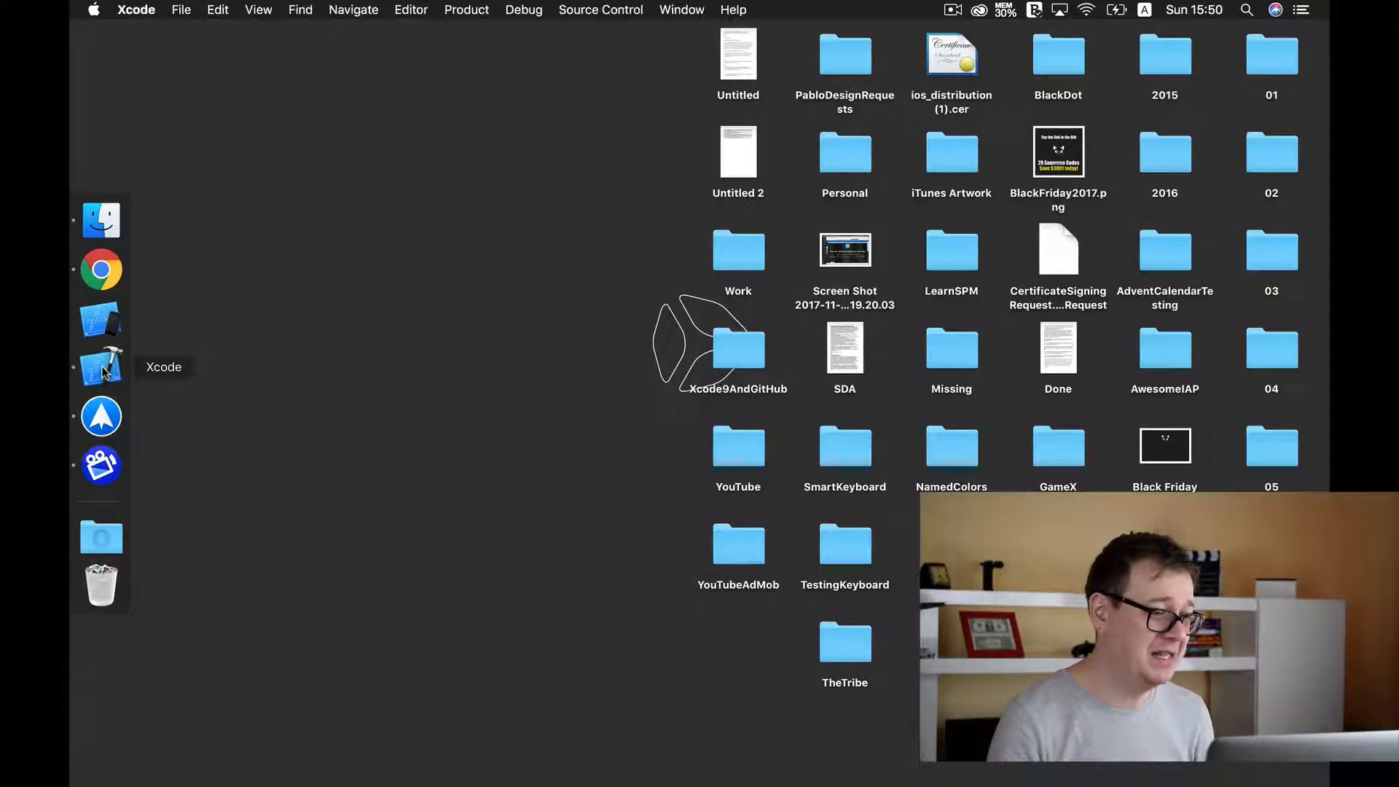
pyautogui.click(101, 367)
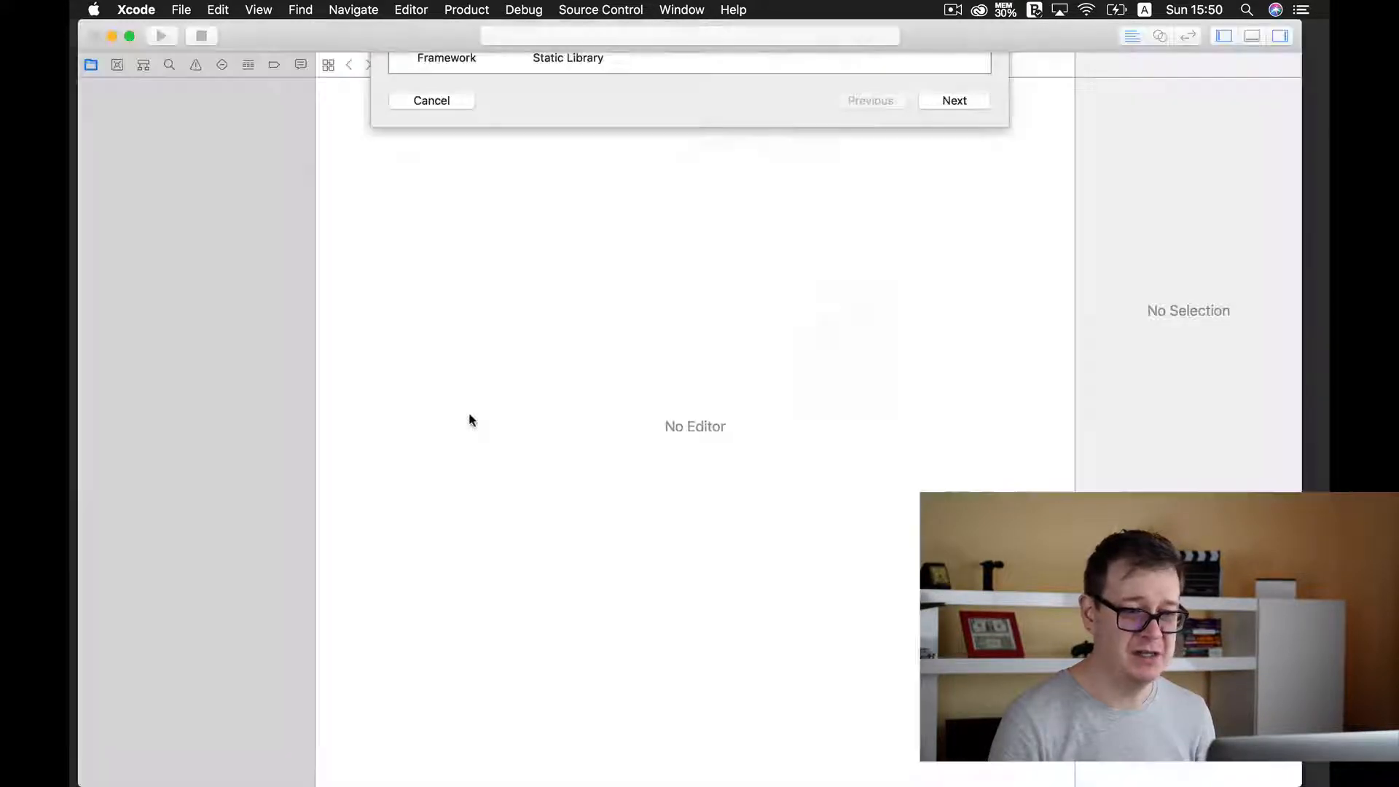
# Step: Create a Single View App project named CustomizeXcode
pyautogui.click(870, 99)
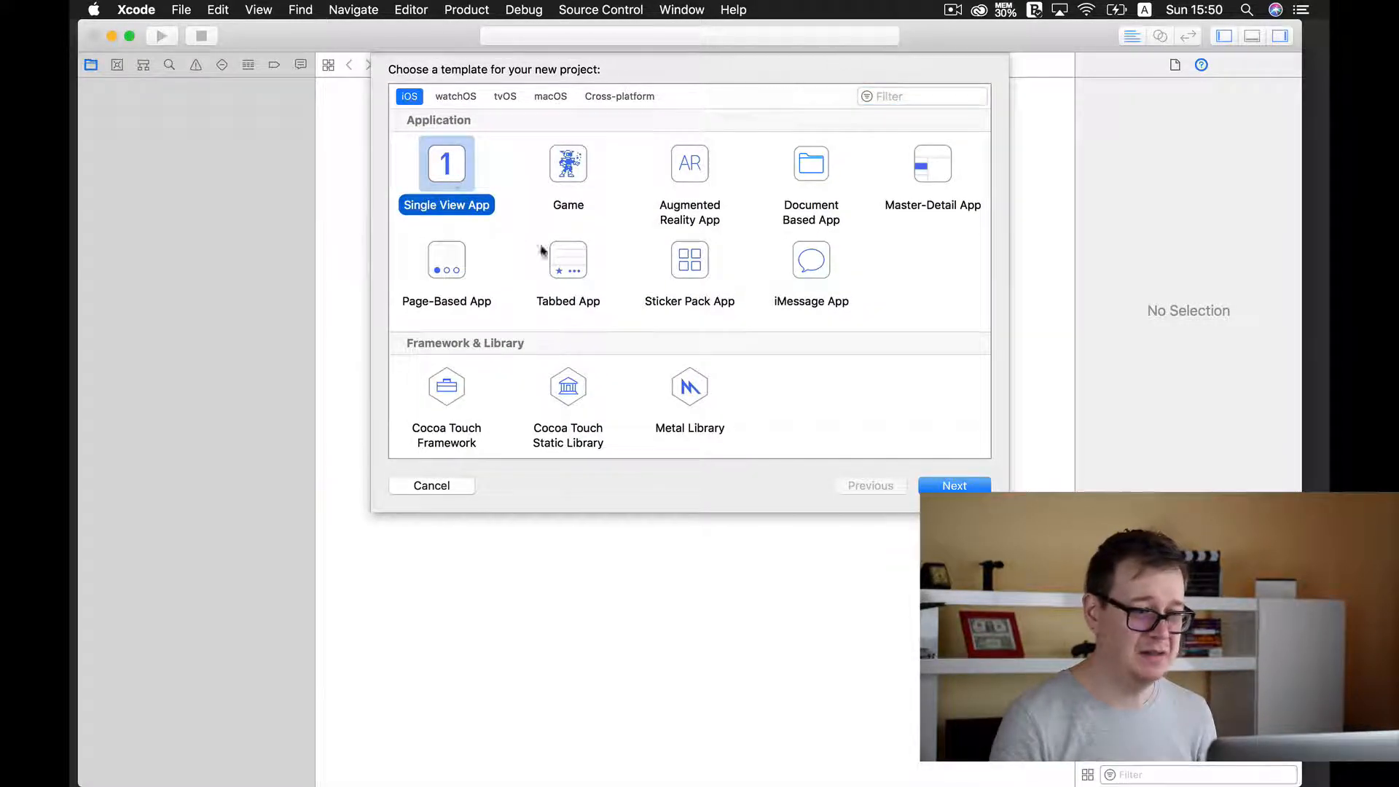
pyautogui.click(954, 485)
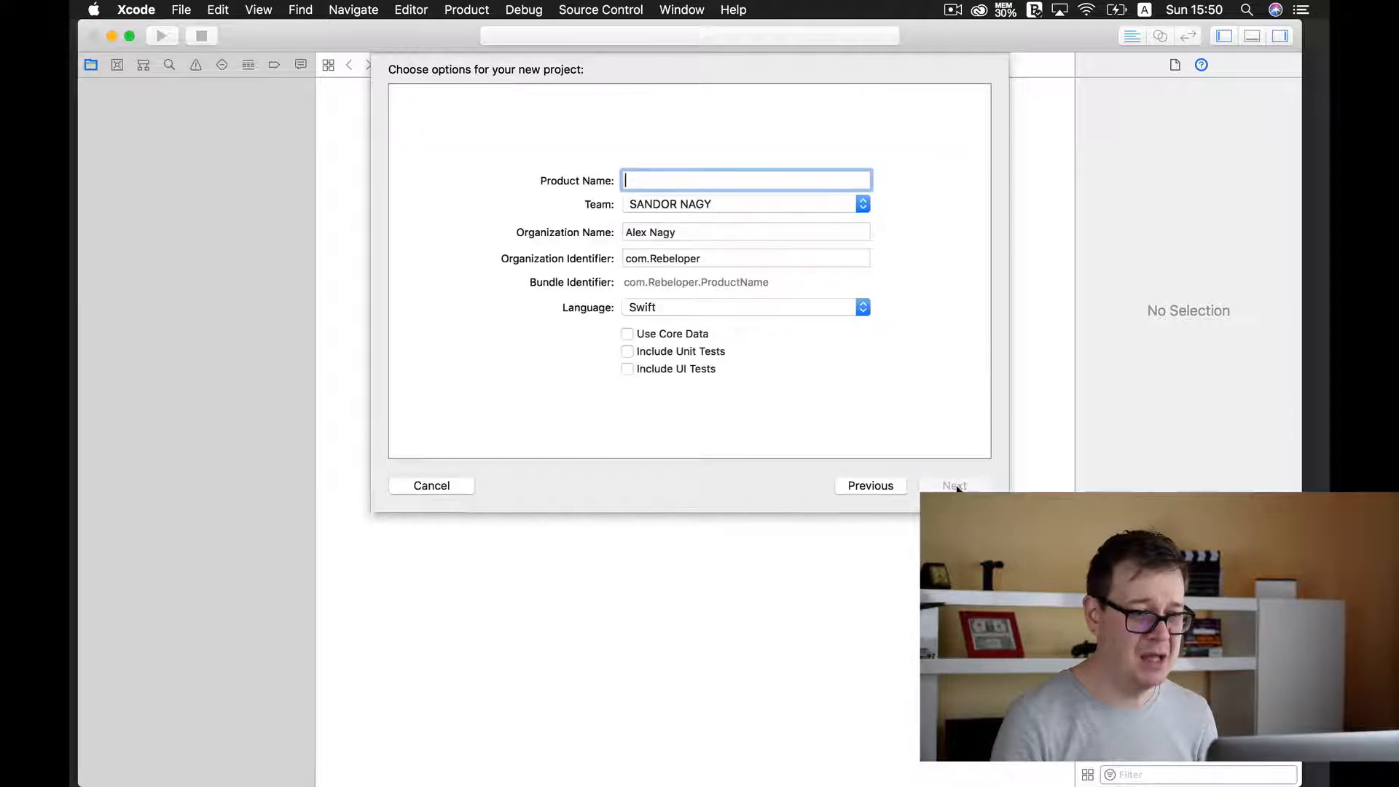
pyautogui.write('Customize')
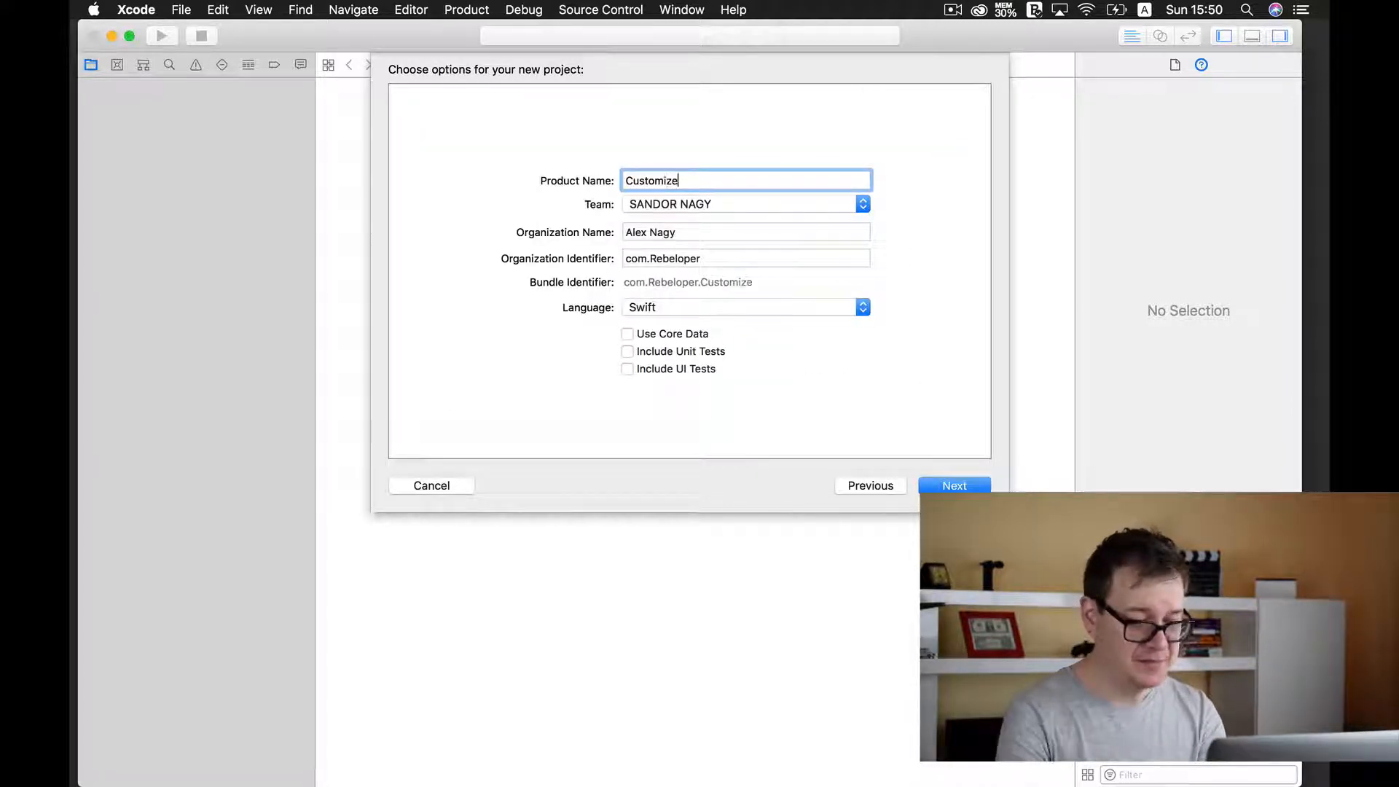
pyautogui.write('Xcode')
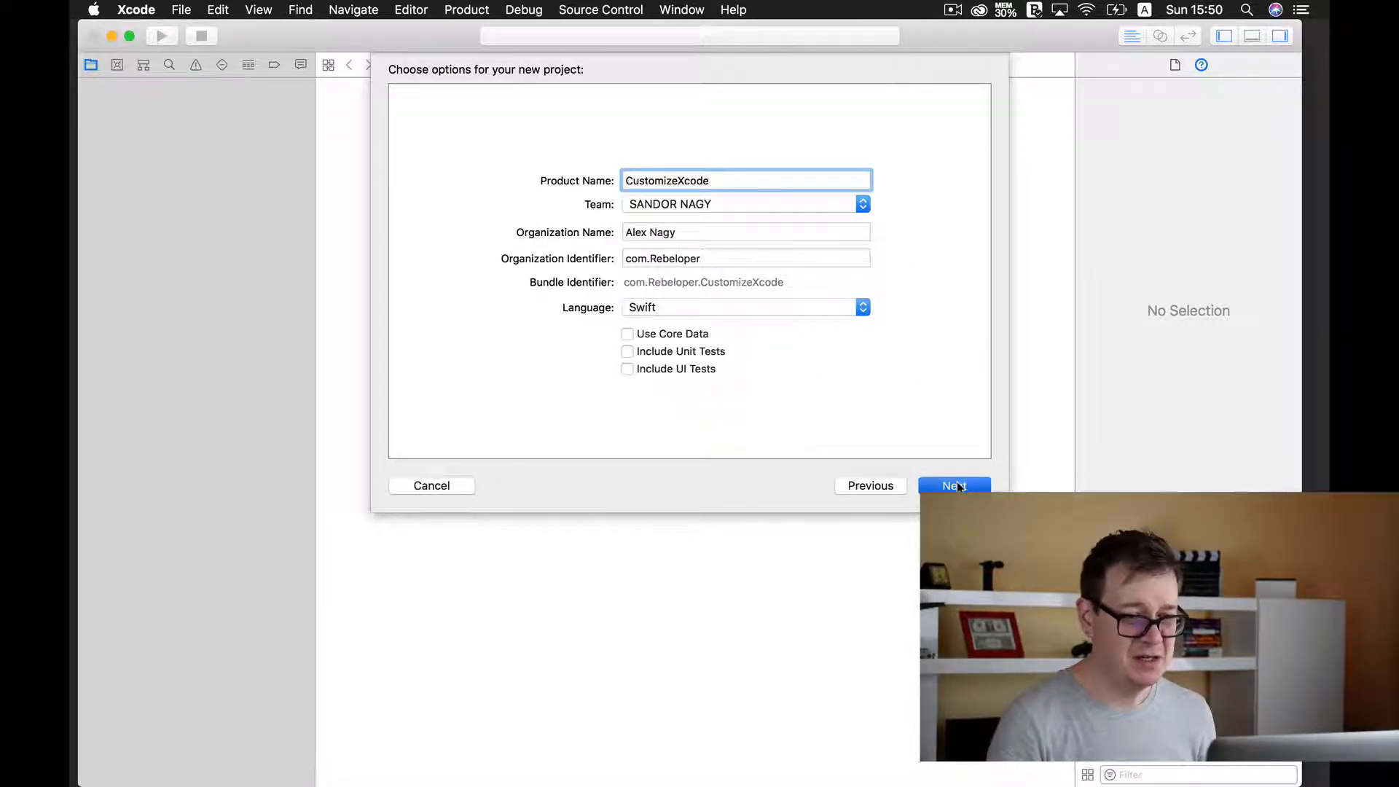
pyautogui.click(953, 486)
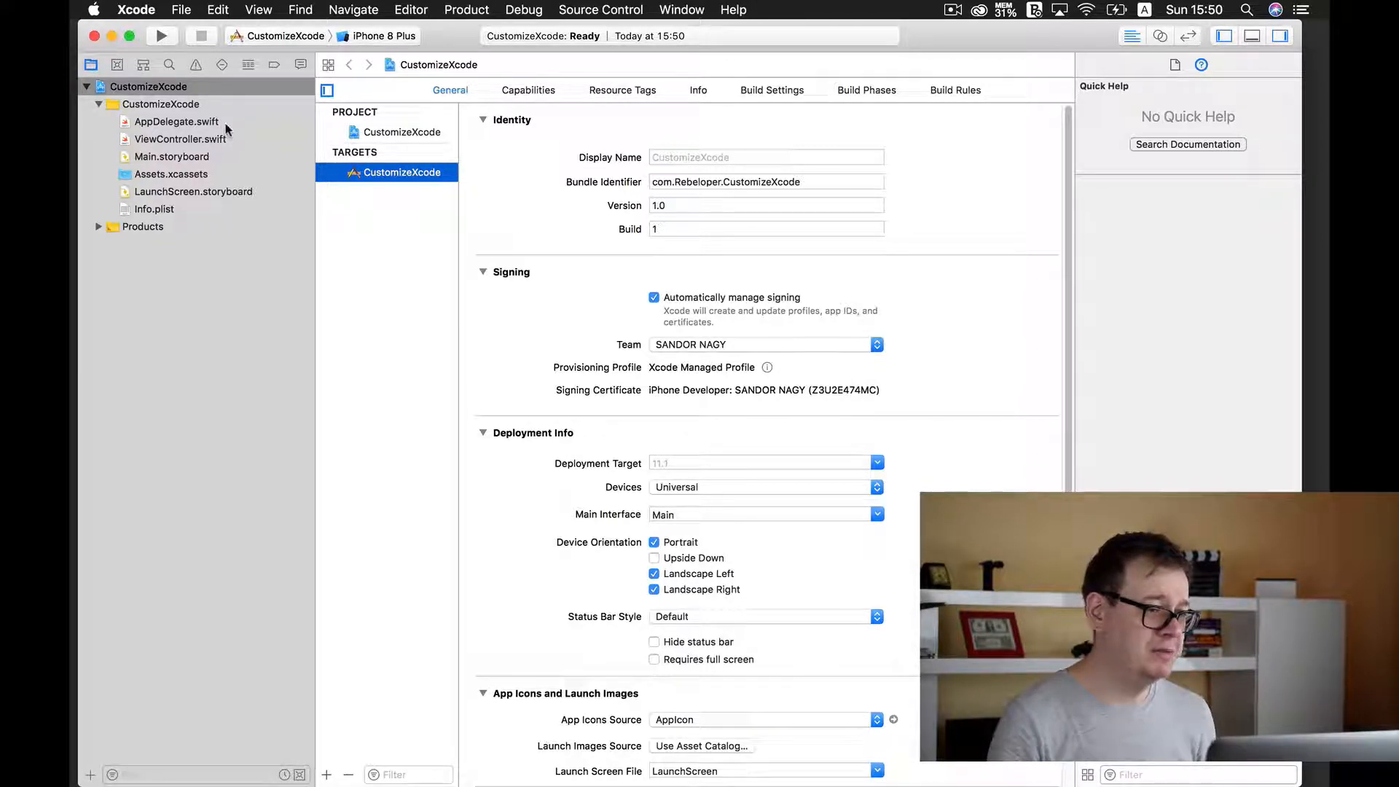
# Step: Open ViewController.swift in the editor and bring up Xcode Preferences
pyautogui.click(180, 139)
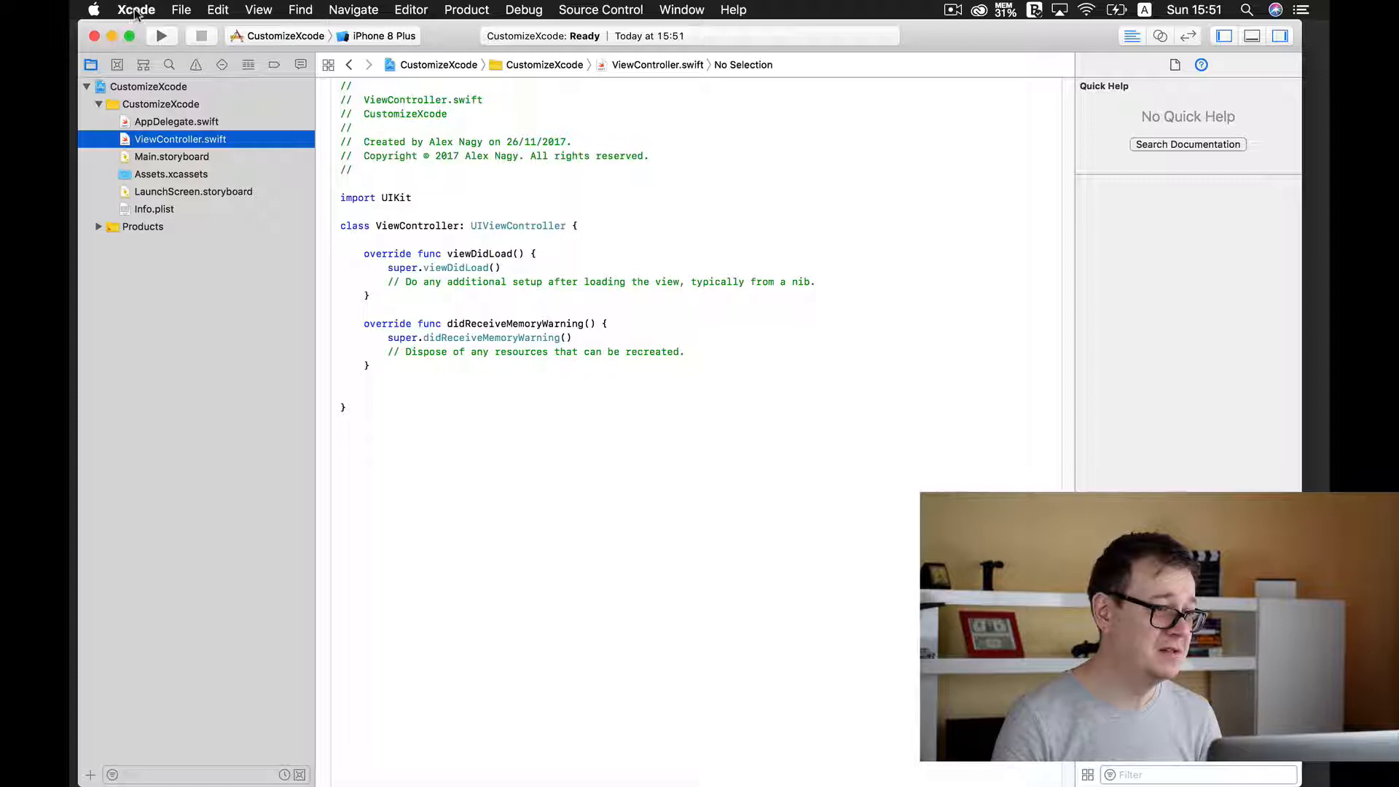
pyautogui.click(135, 10)
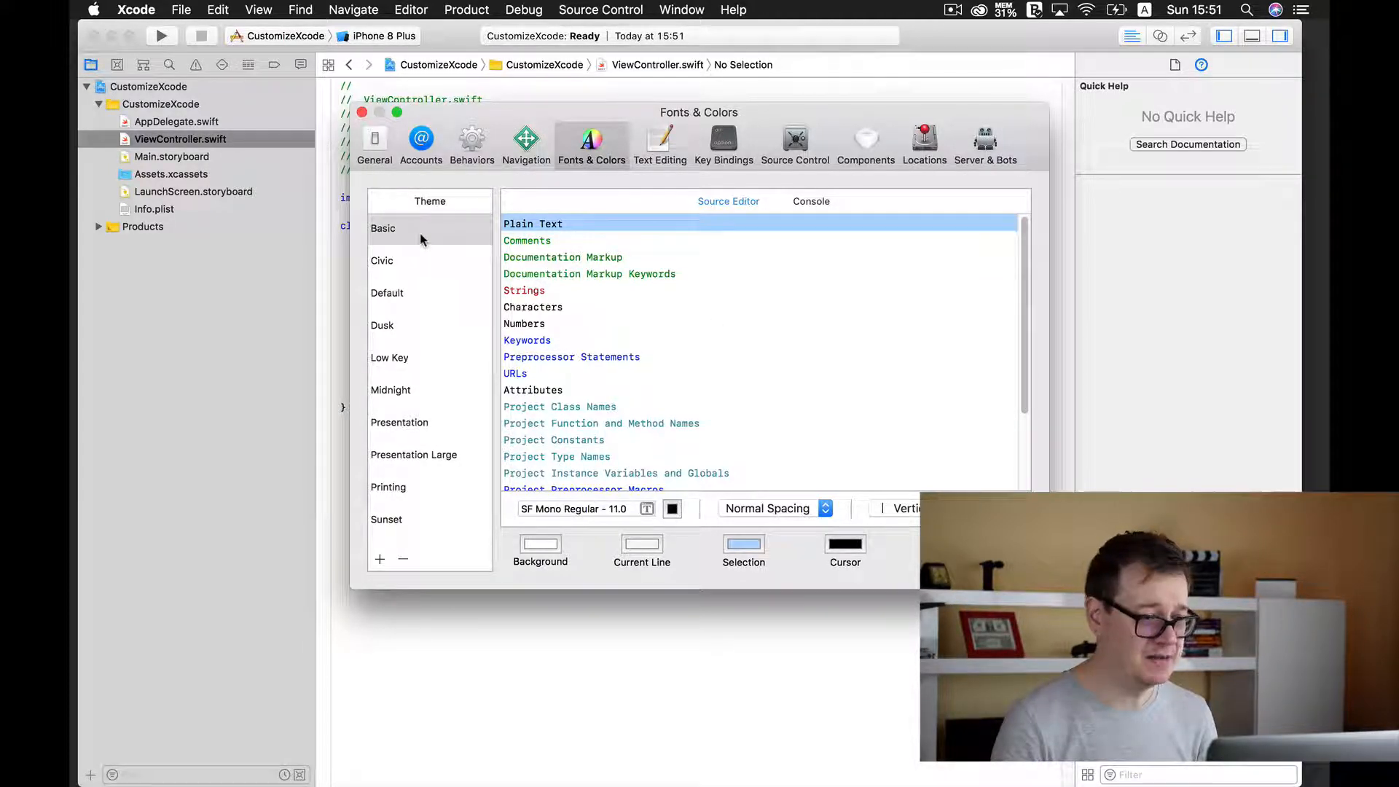
pyautogui.moveTo(426, 425)
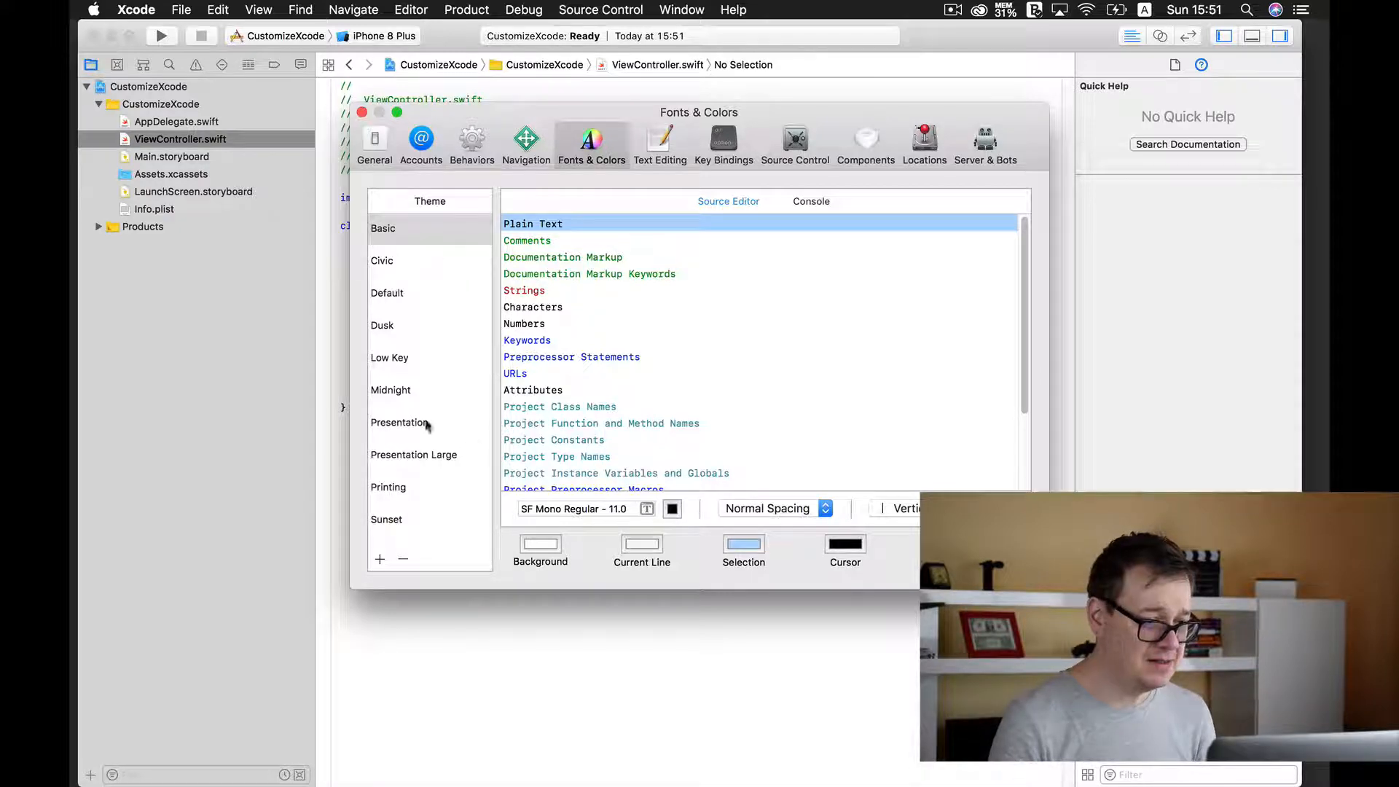
# Step: Apply the Dusk theme, try tight and relaxed line spacing, and keep the vertical-bar cursor
pyautogui.click(391, 390)
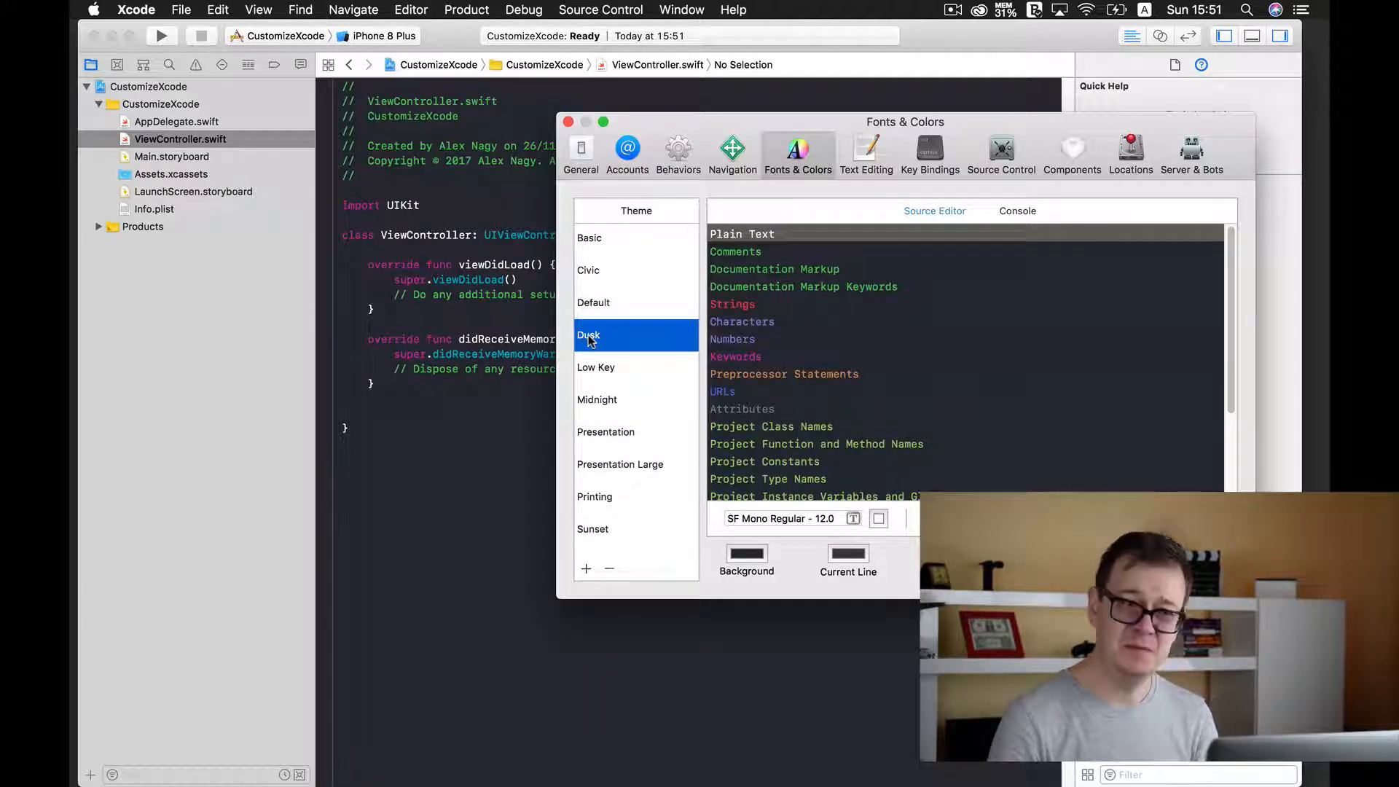
pyautogui.moveTo(656, 195)
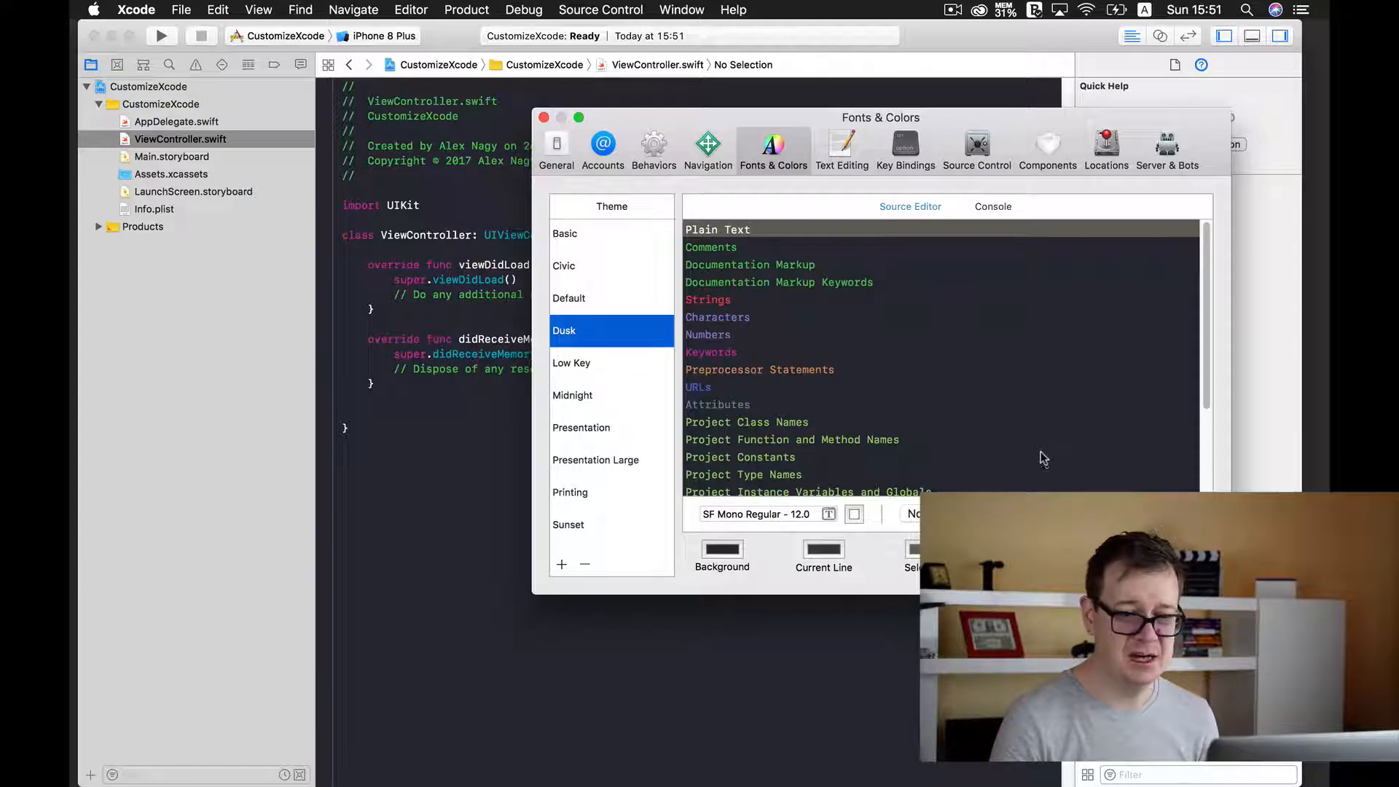
pyautogui.moveTo(890, 389)
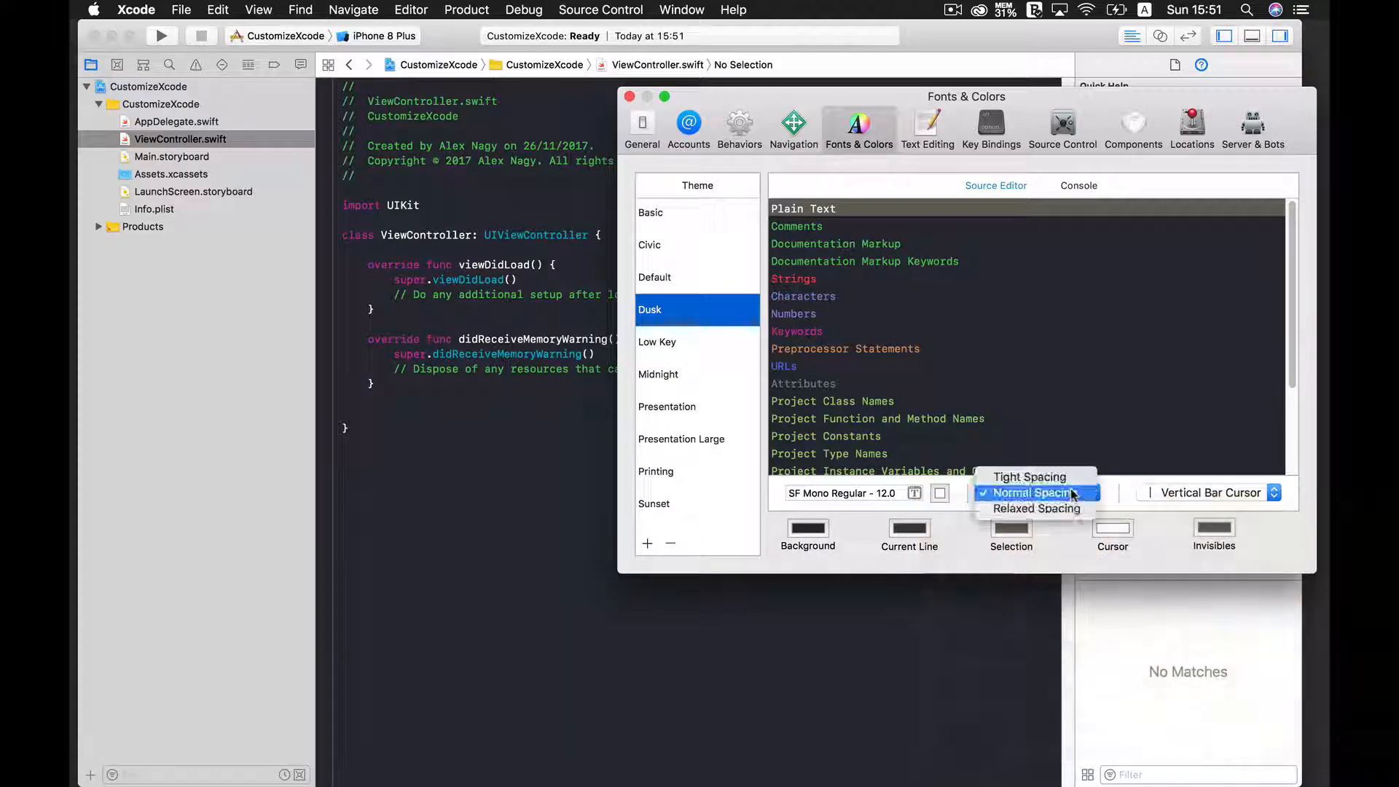
pyautogui.click(1030, 477)
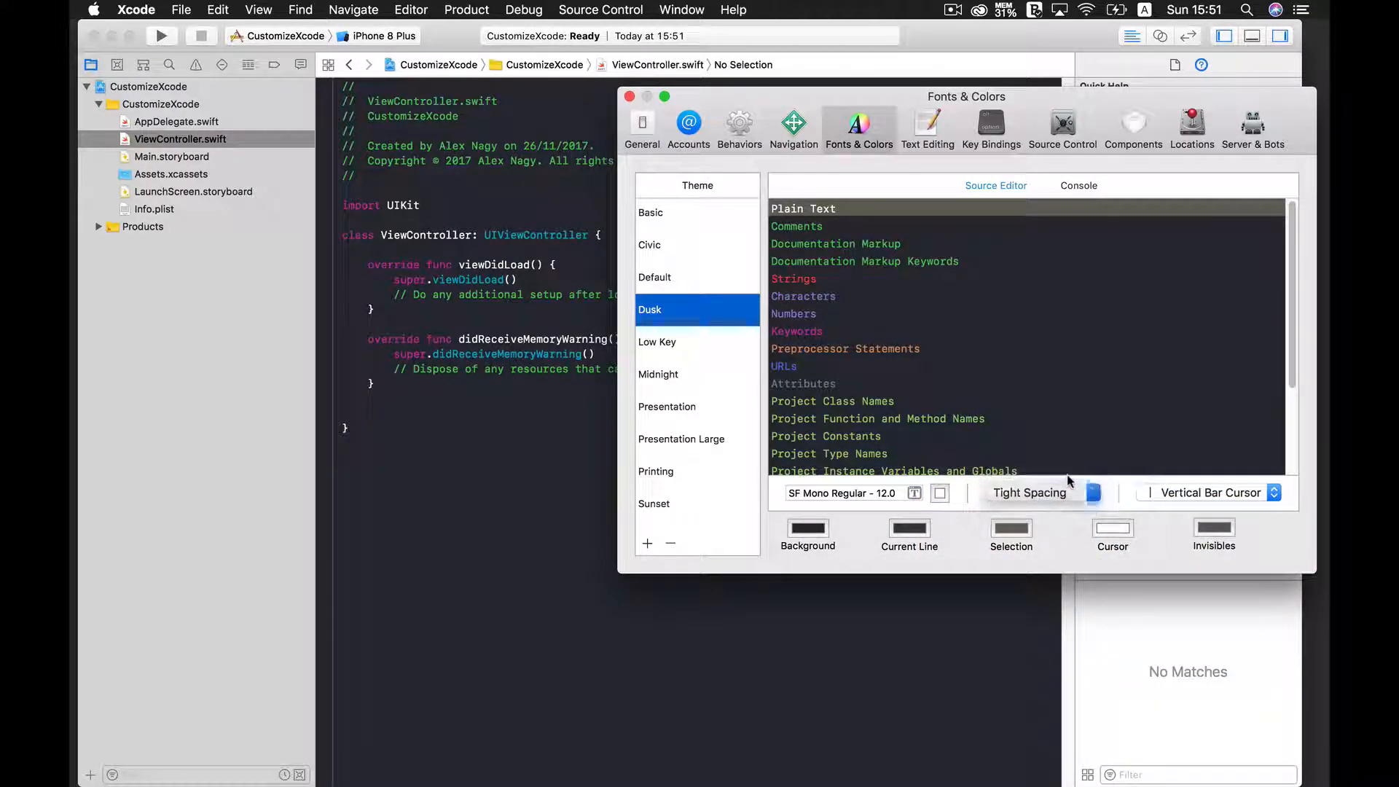
pyautogui.click(1029, 493)
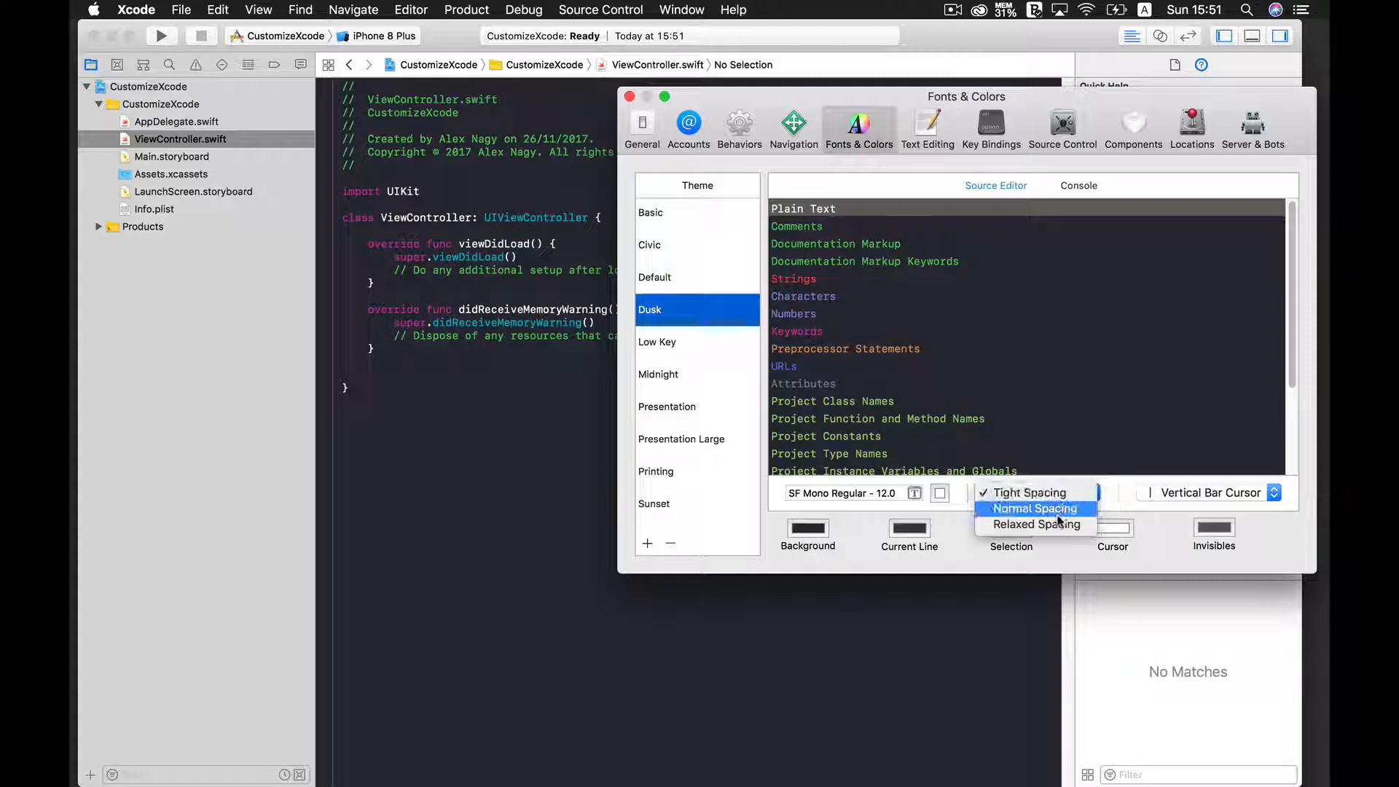
pyautogui.click(1039, 524)
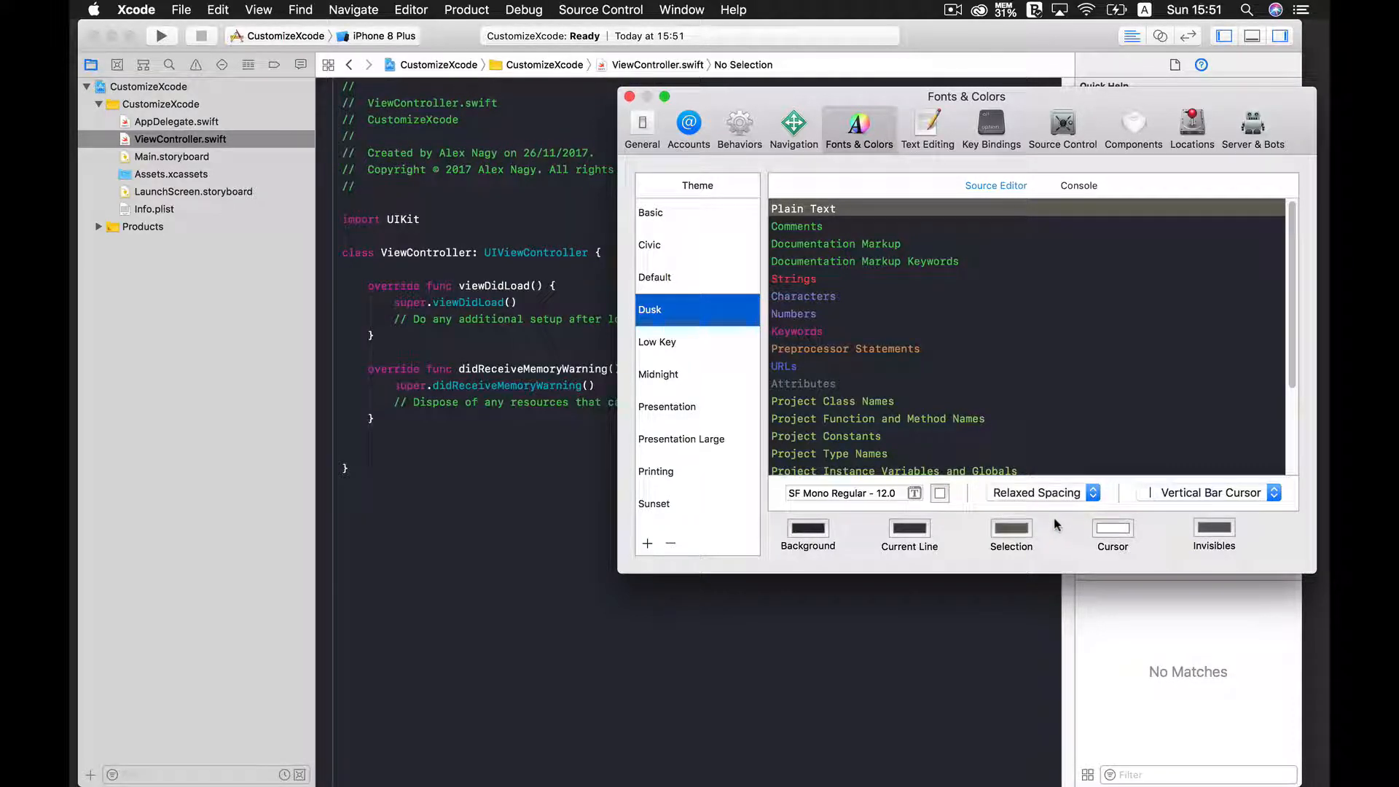
pyautogui.click(1035, 493)
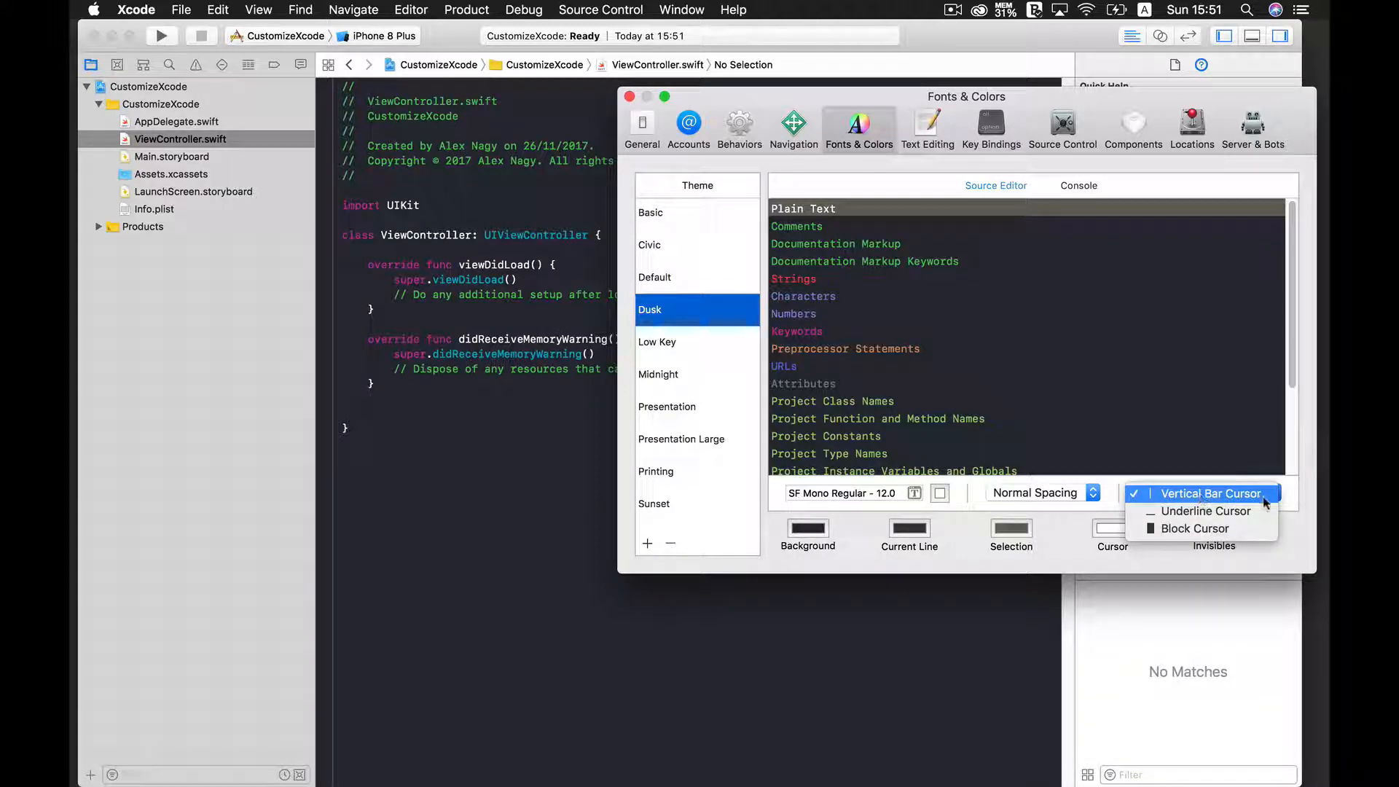
pyautogui.moveTo(1161, 494)
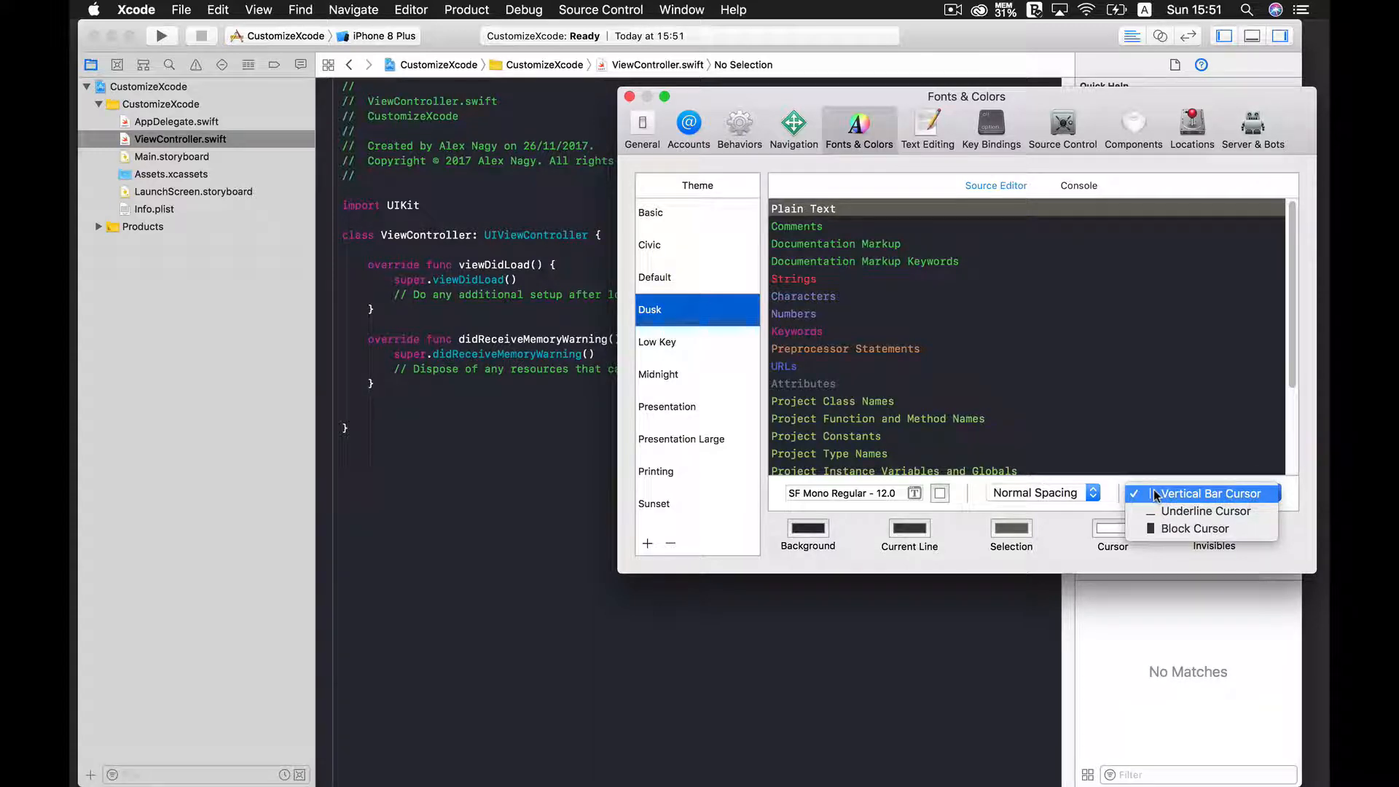
pyautogui.moveTo(1178, 497)
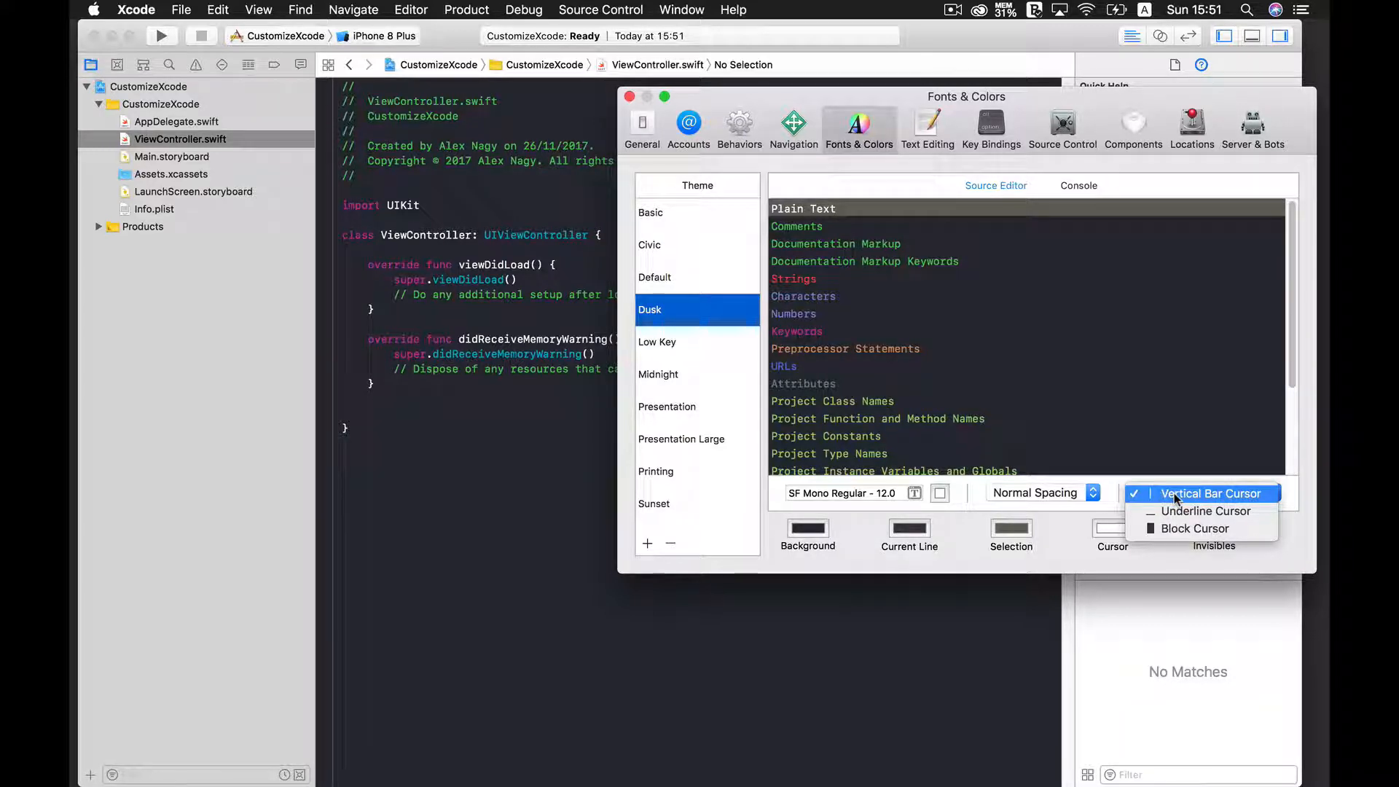
pyautogui.click(1204, 492)
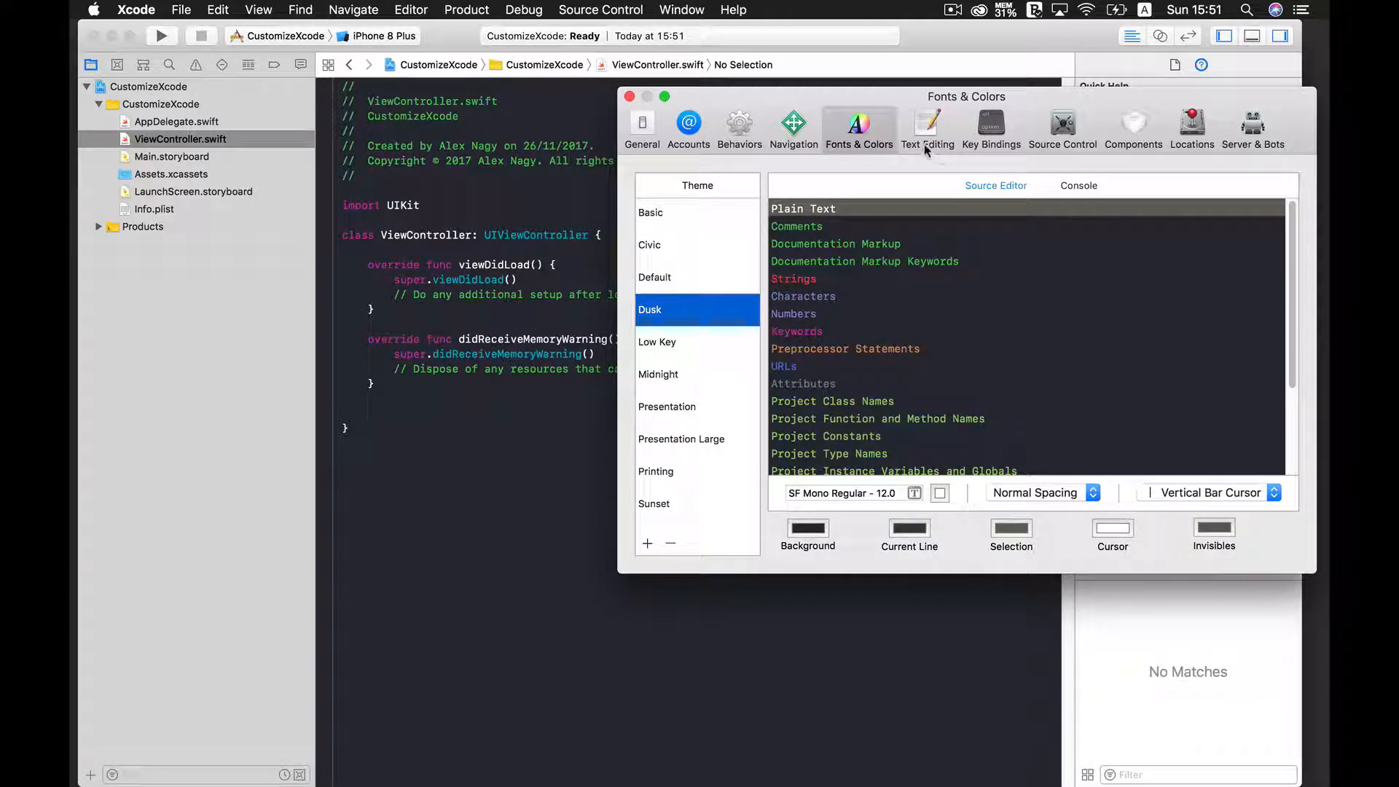
pyautogui.click(1078, 186)
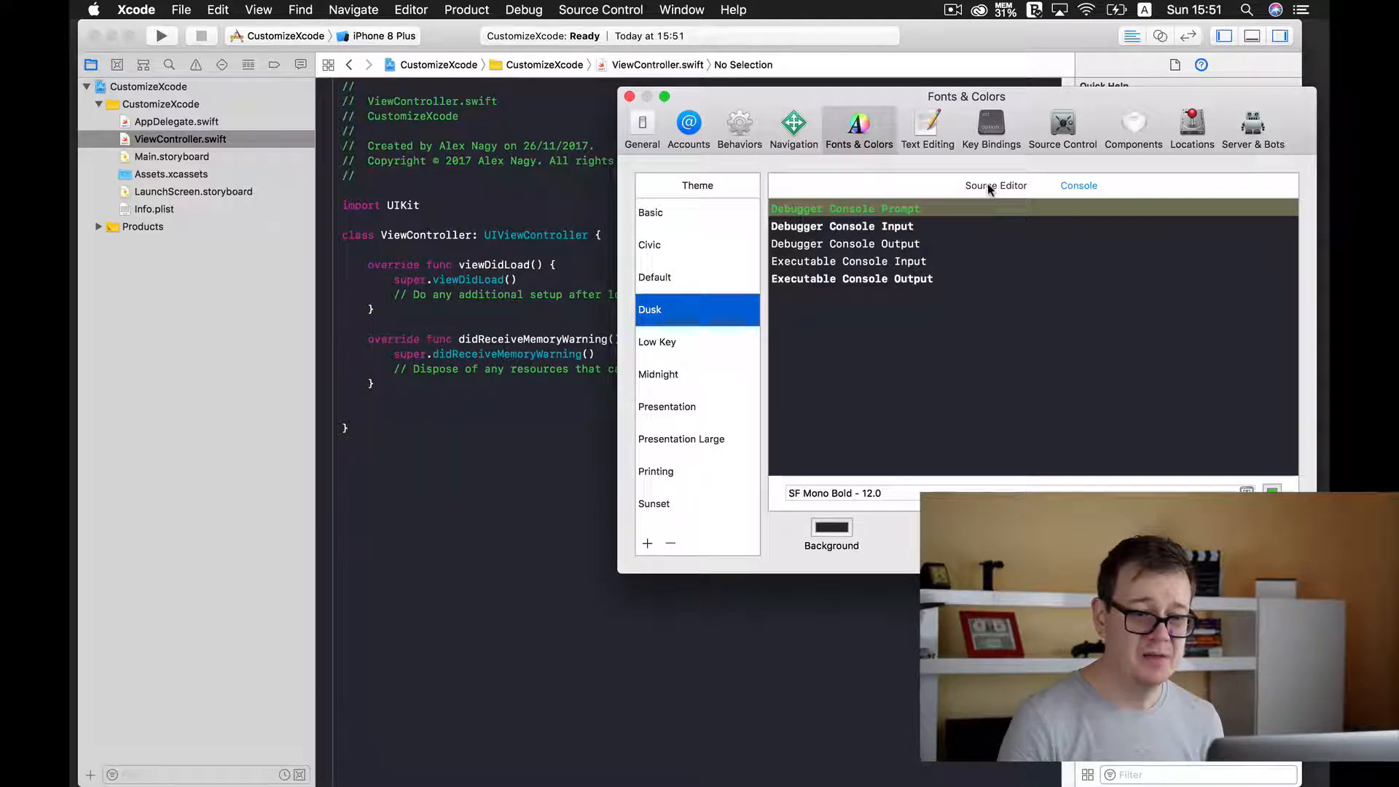
pyautogui.click(996, 185)
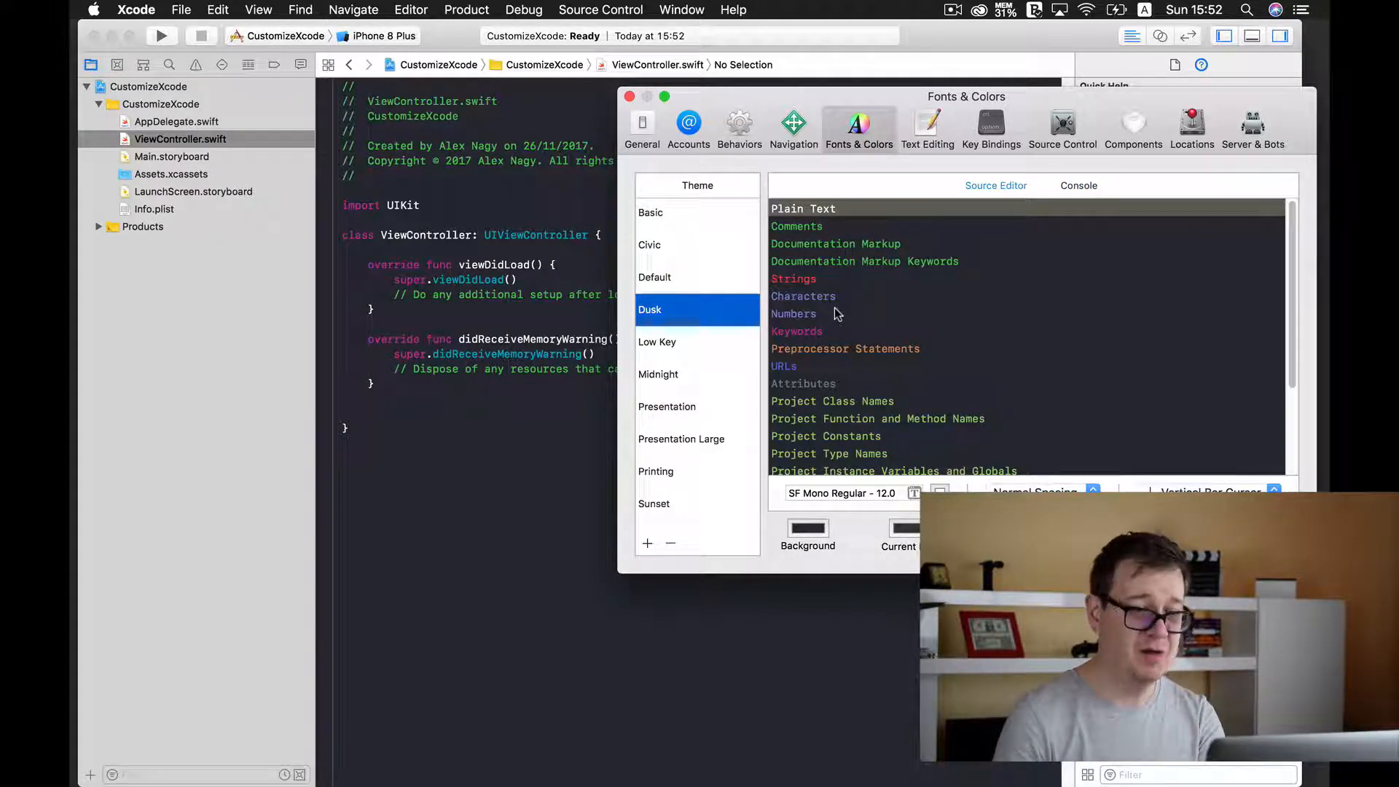
pyautogui.click(793, 313)
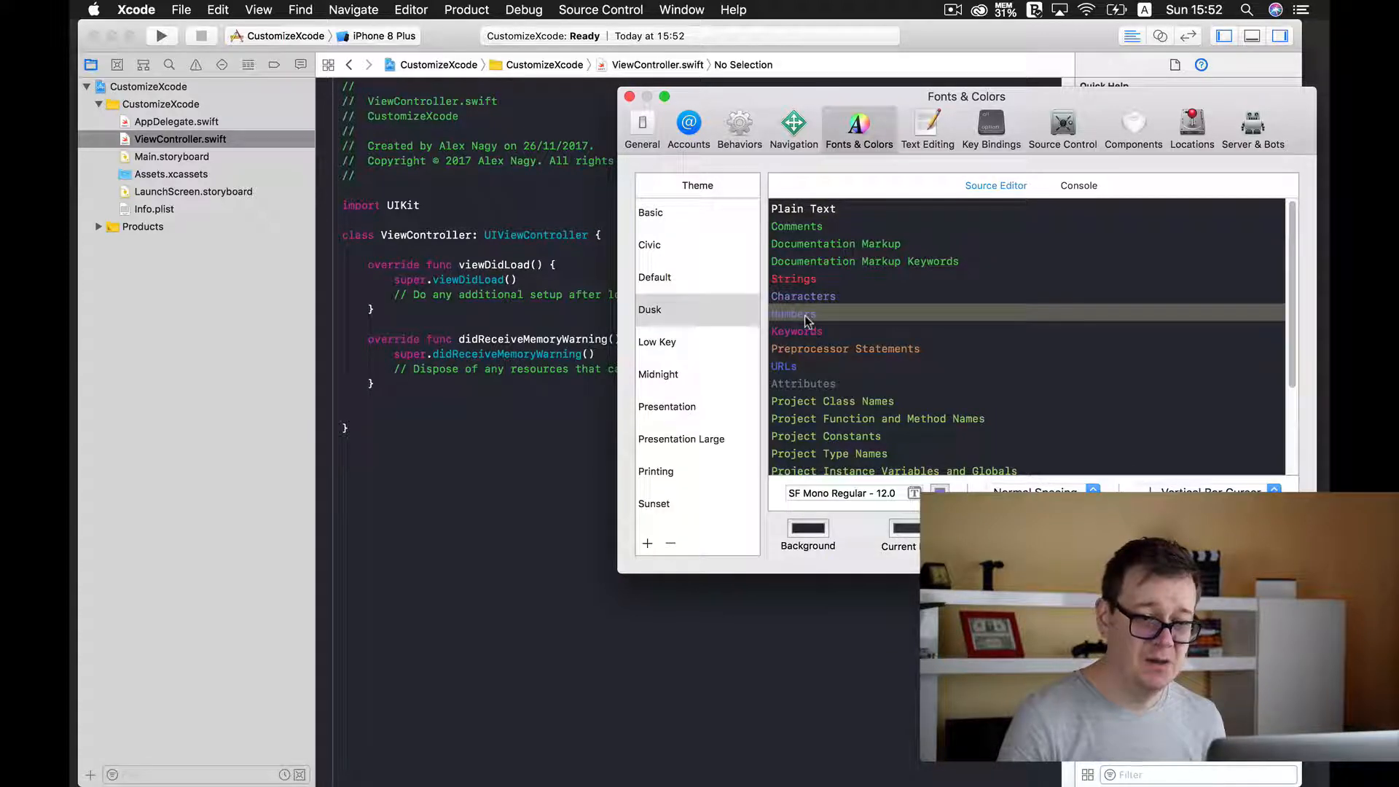
pyautogui.click(864, 262)
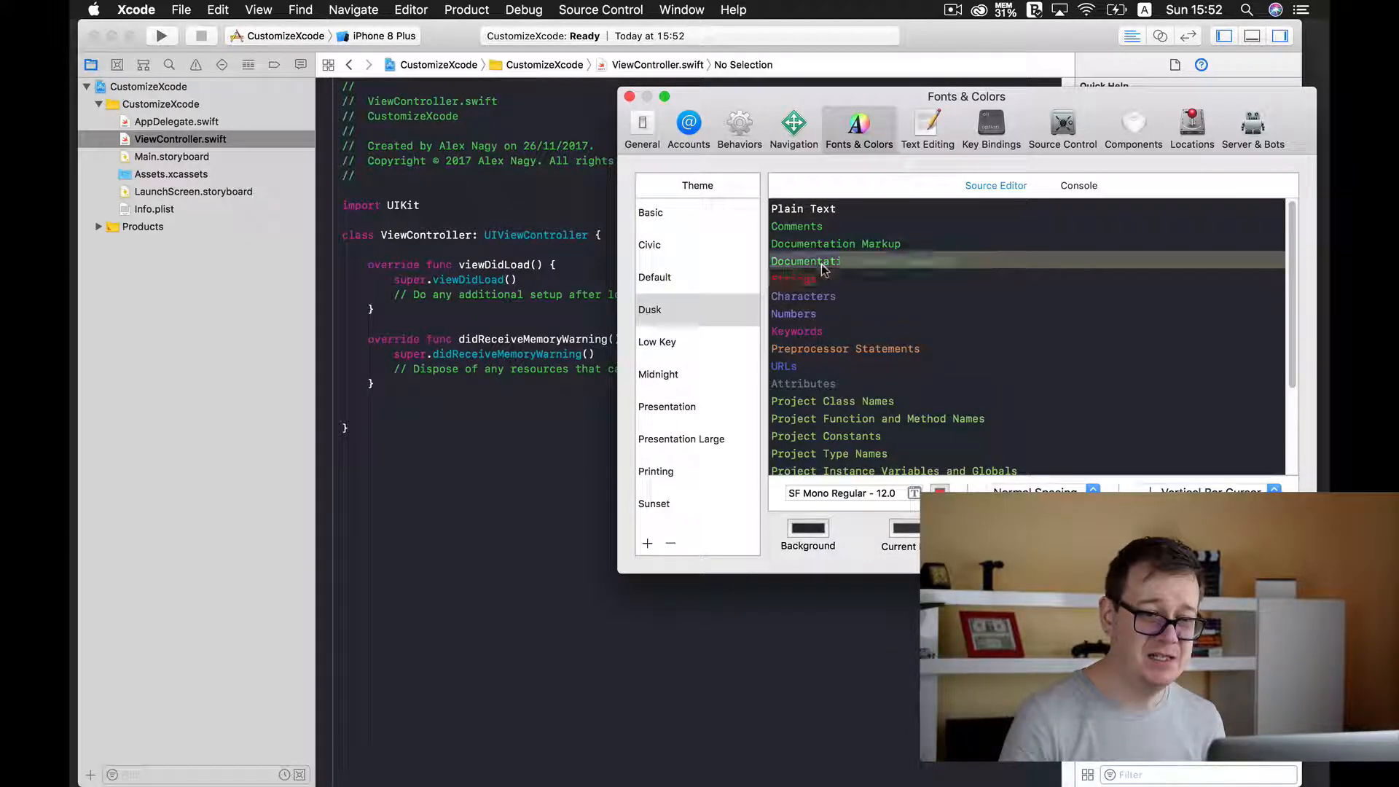
pyautogui.scroll(-3)
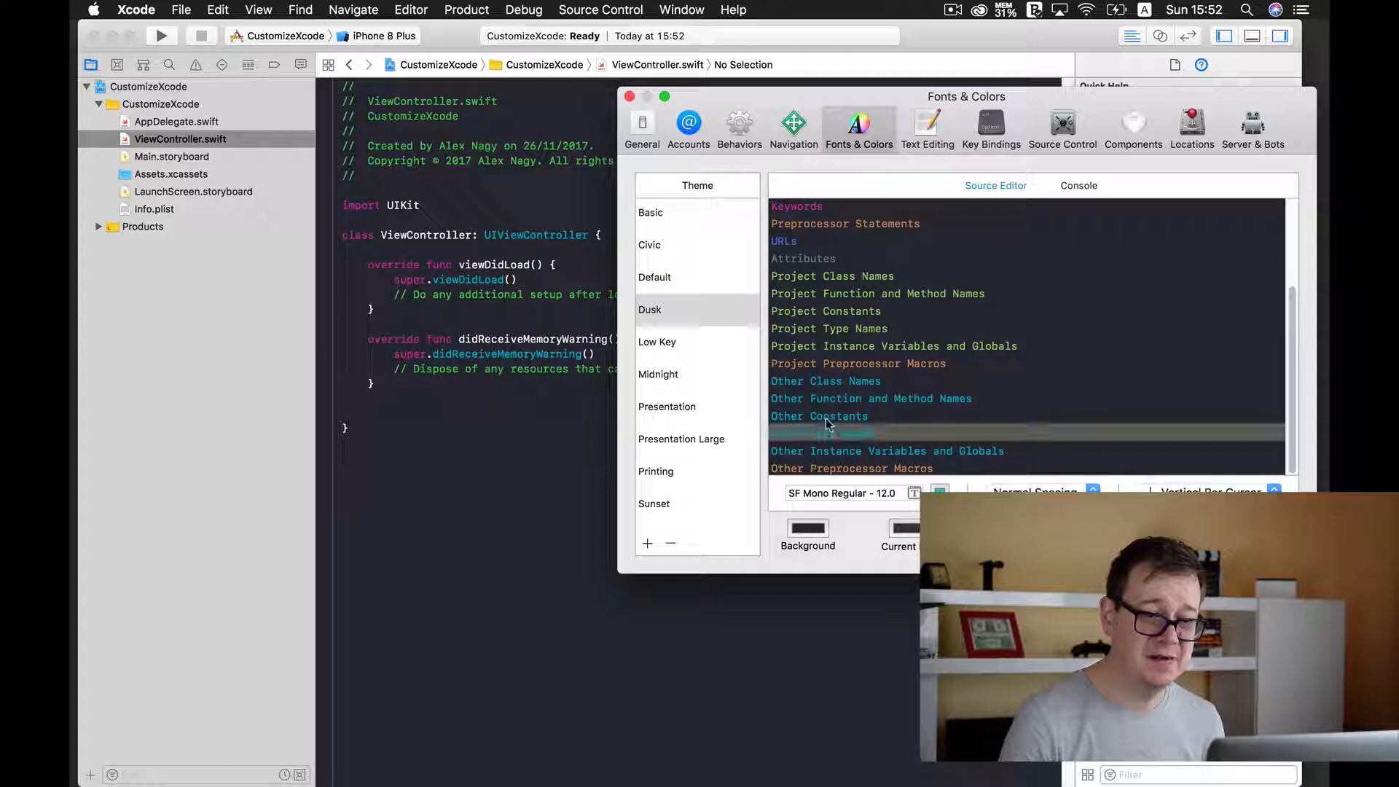
pyautogui.click(822, 433)
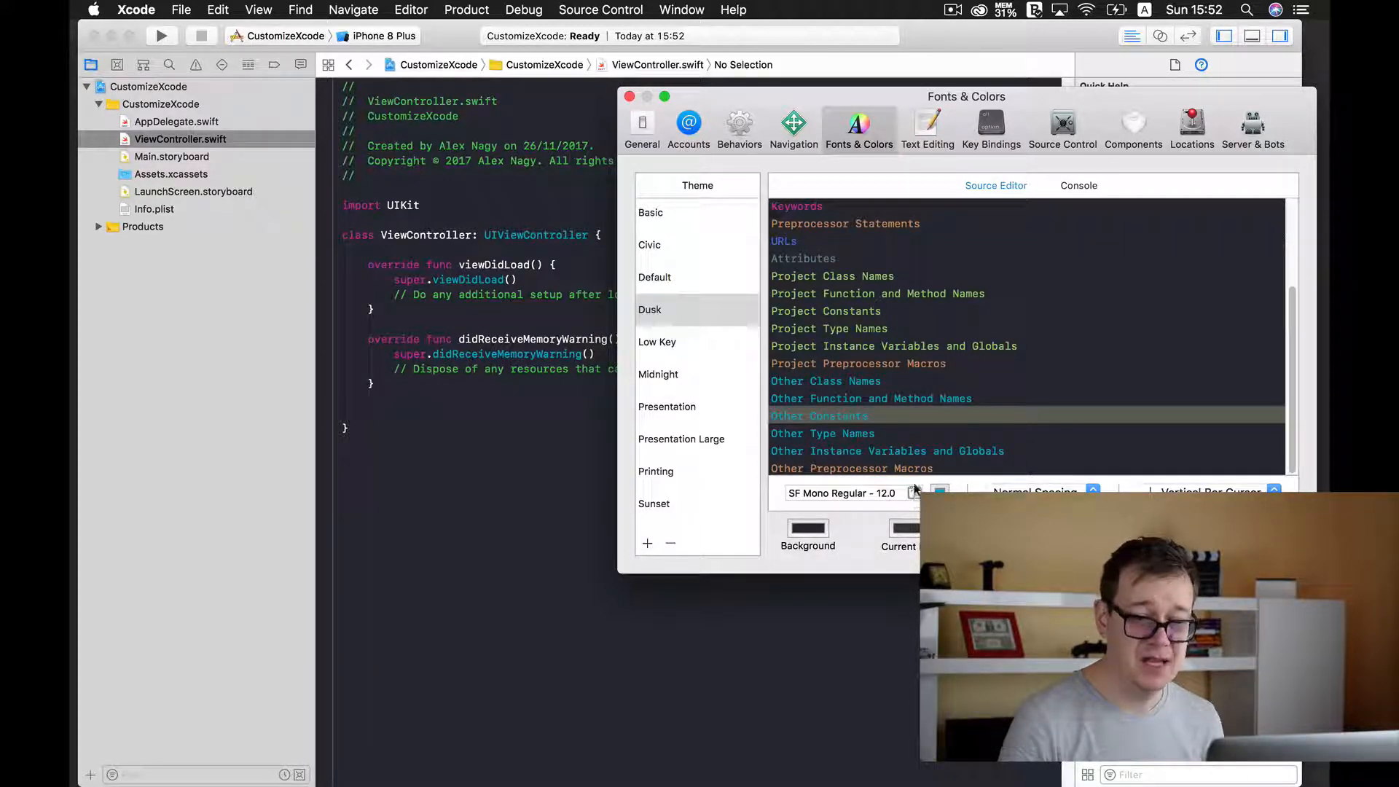
pyautogui.scroll(3)
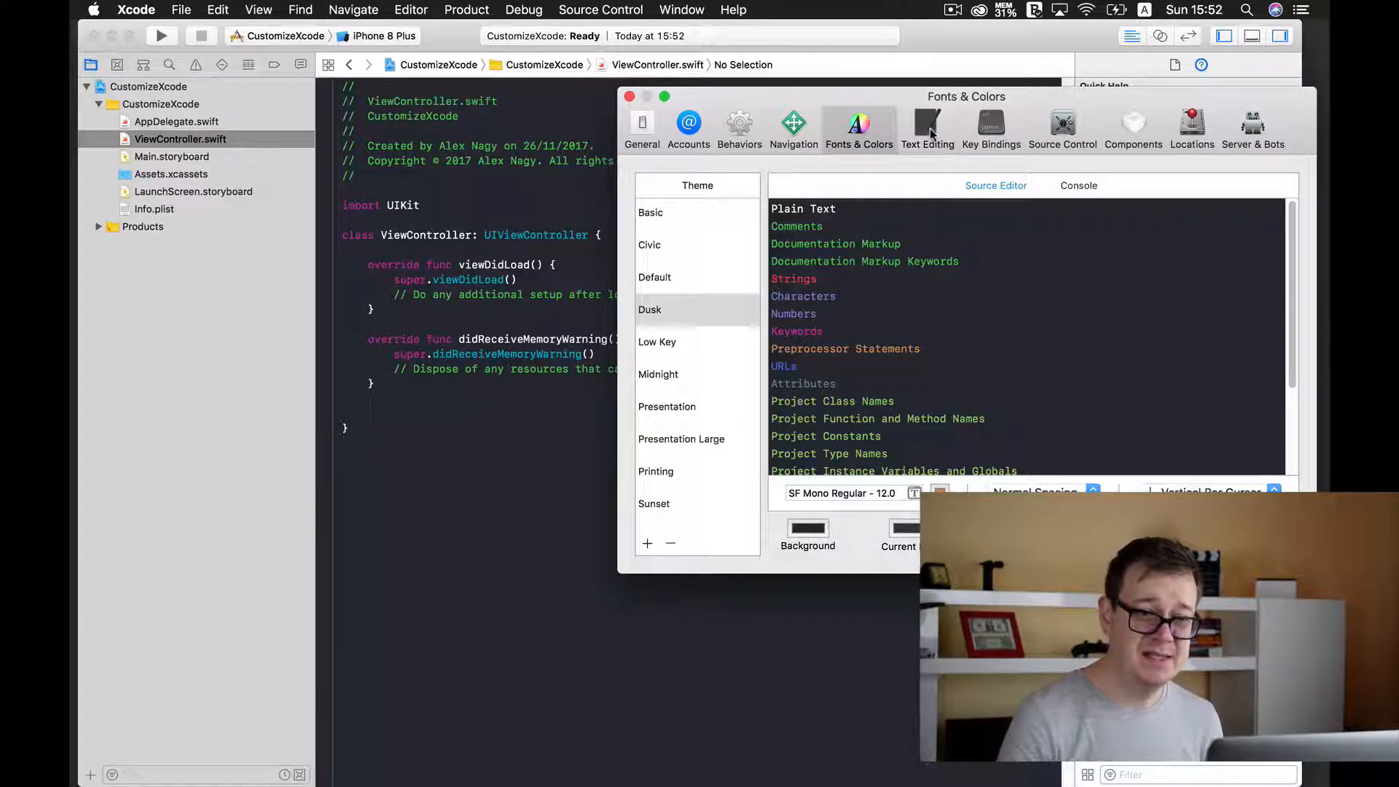
# Step: In Text Editing > Indentation, set tab width and indent width to 2 spaces
pyautogui.click(927, 124)
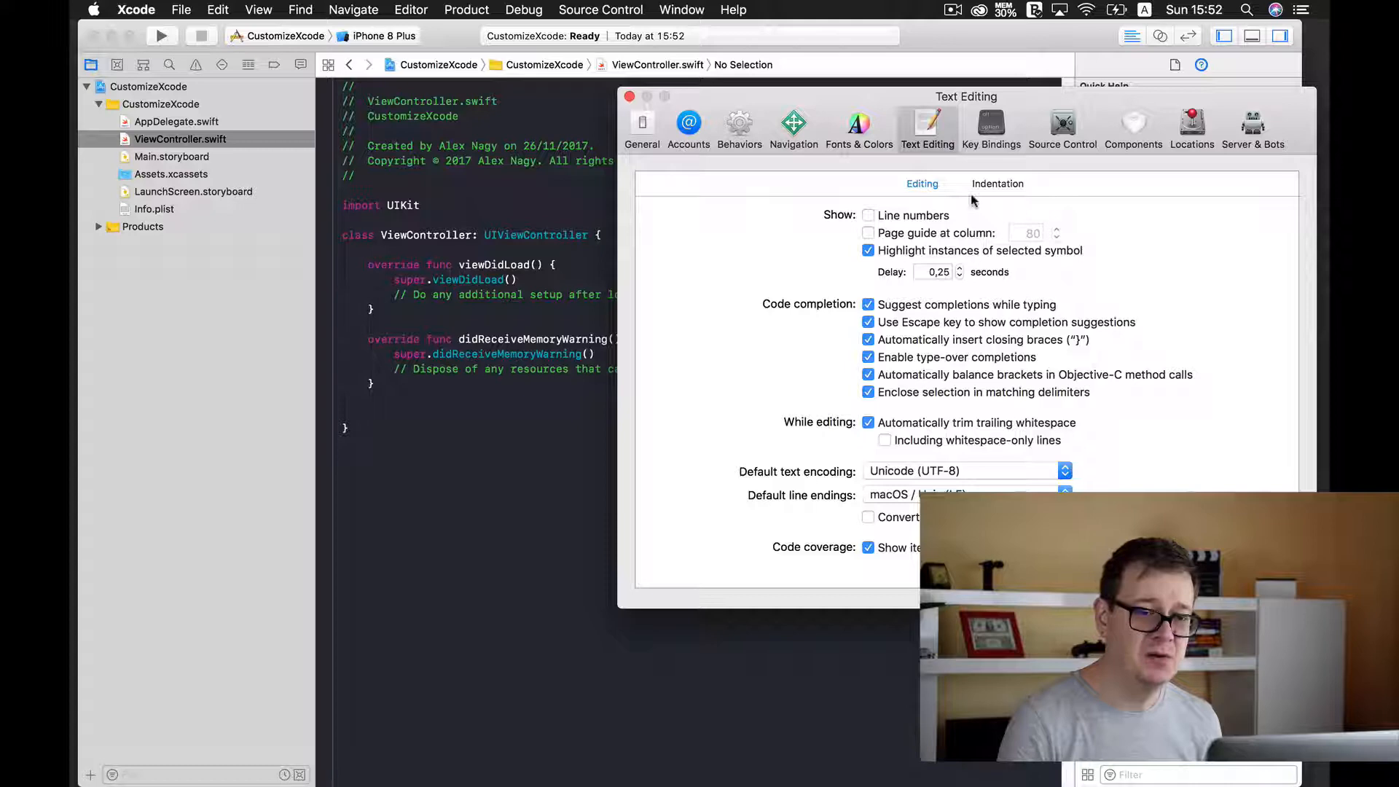
pyautogui.click(998, 184)
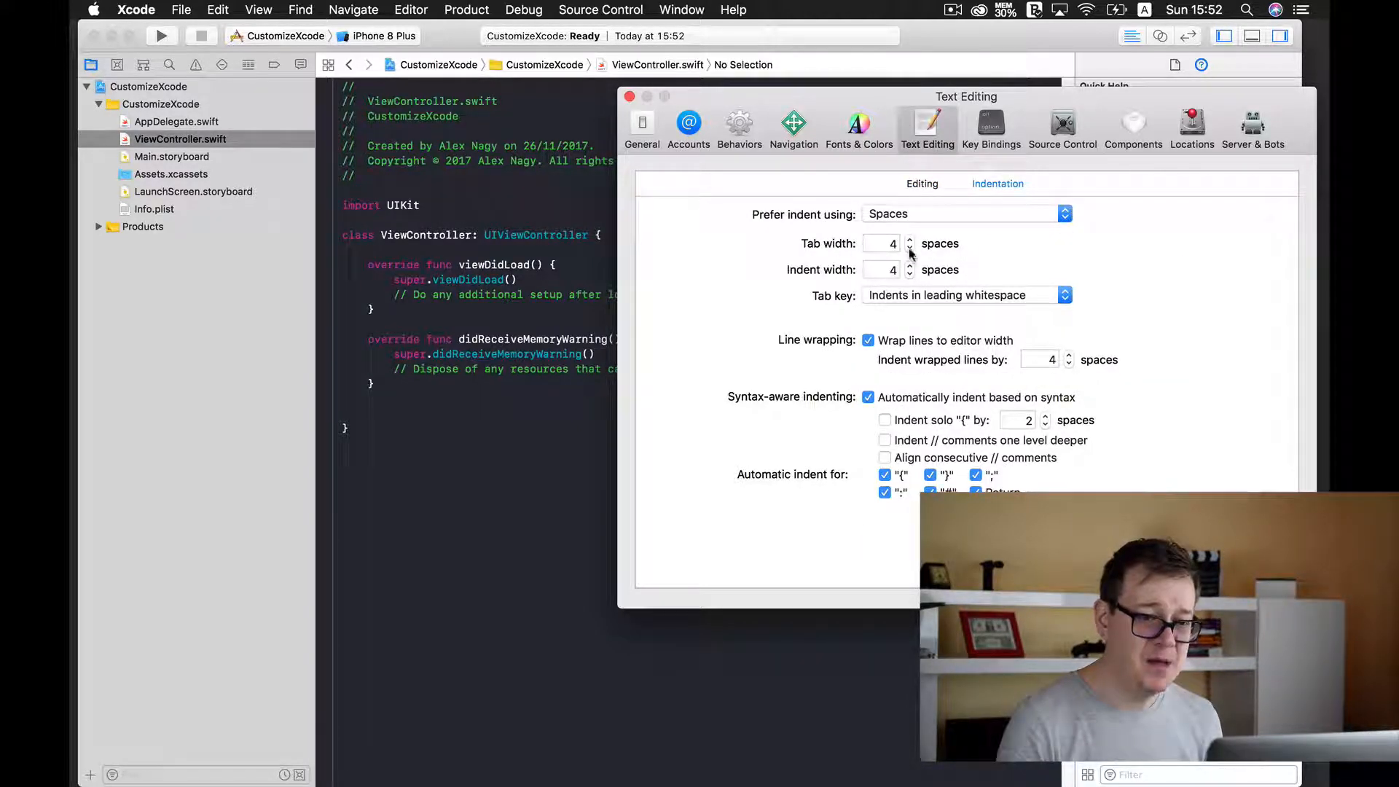
pyautogui.click(911, 248)
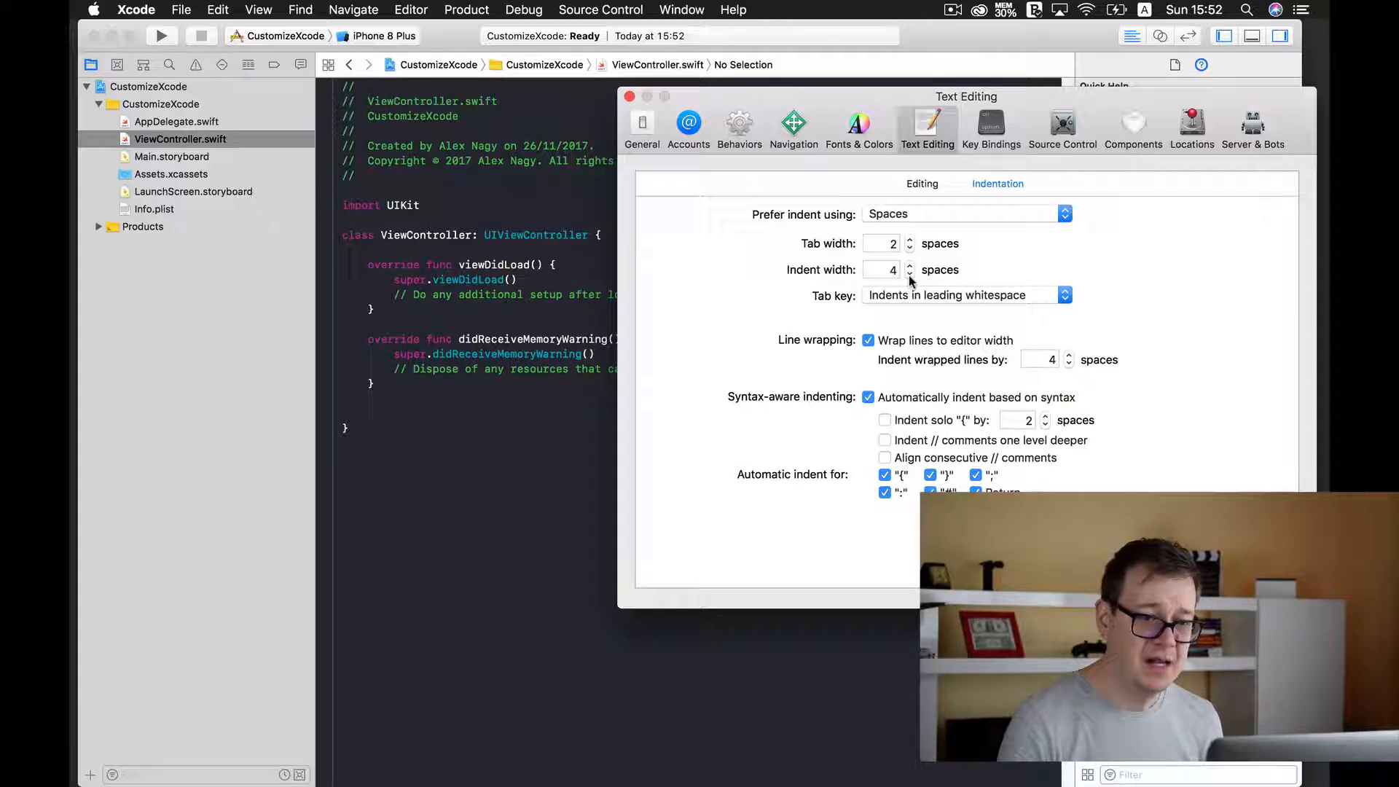
pyautogui.click(909, 273)
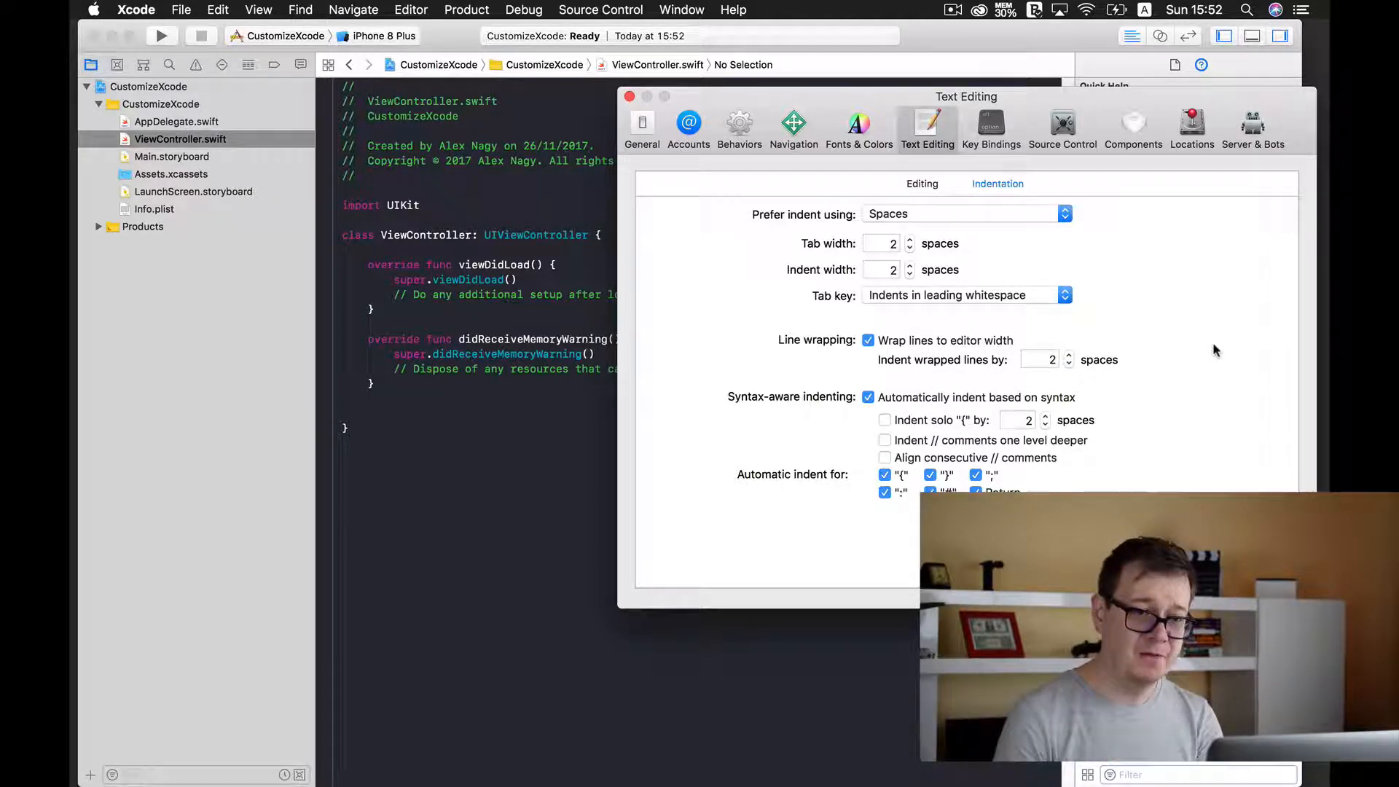
pyautogui.moveTo(389, 369)
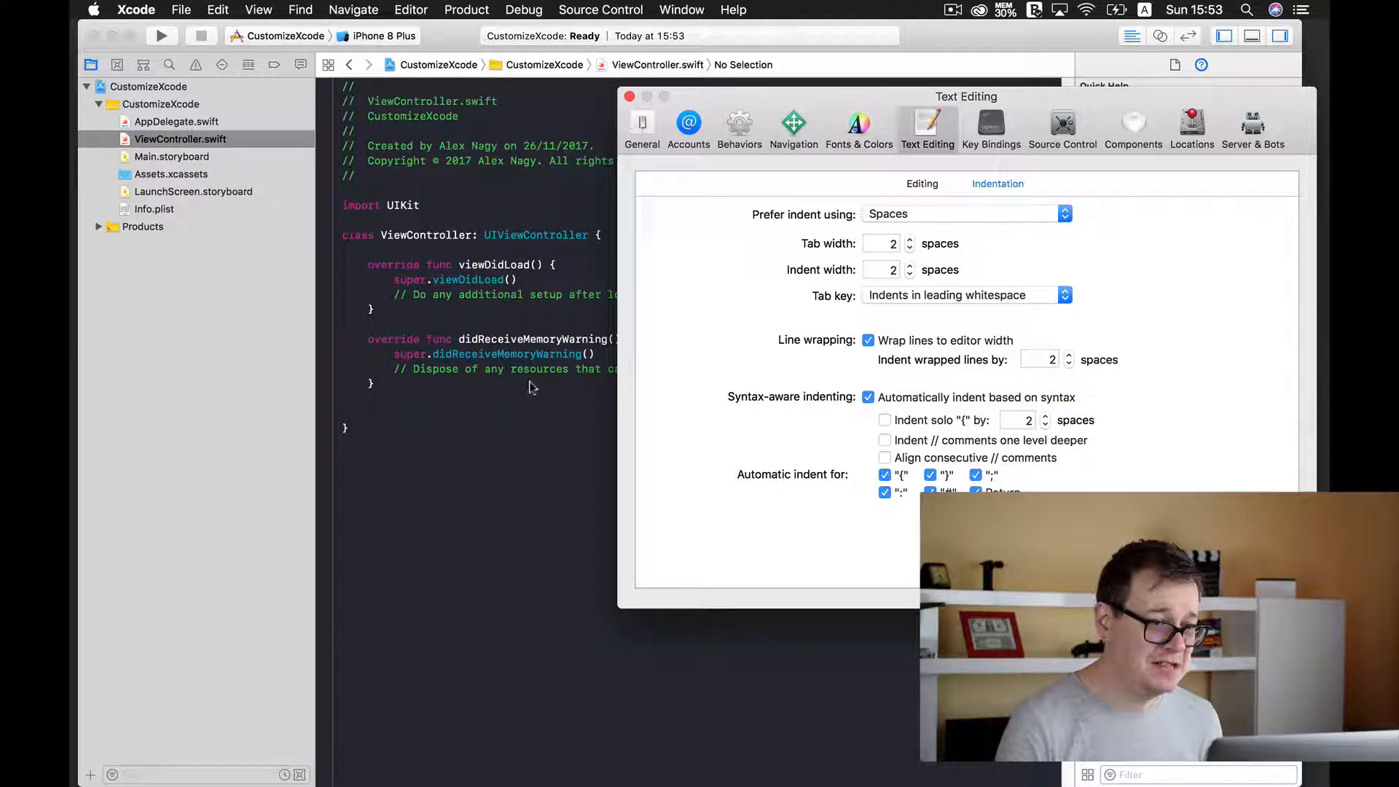
# Step: Return to the ViewController.swift editor and enter '//' in the code
pyautogui.click(629, 96)
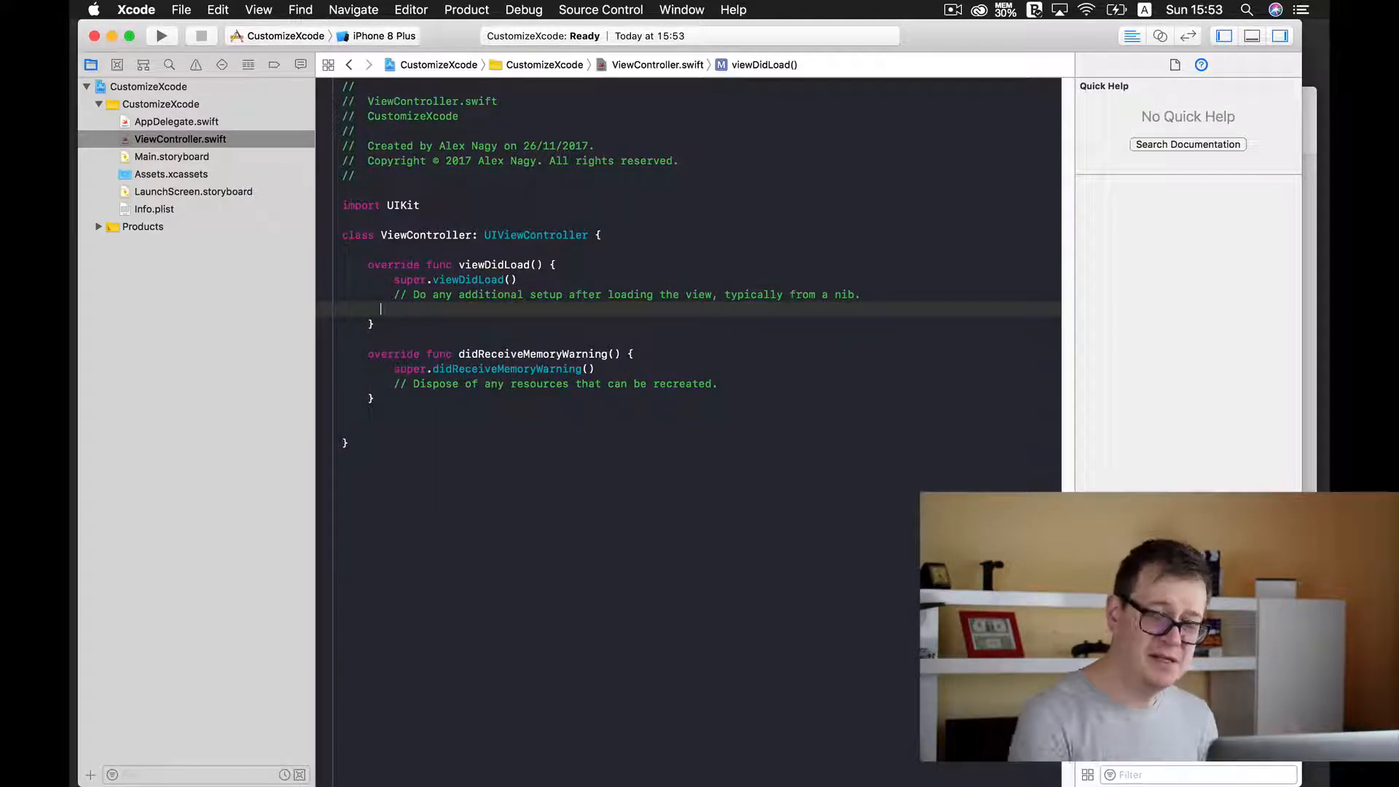
pyautogui.write('//')
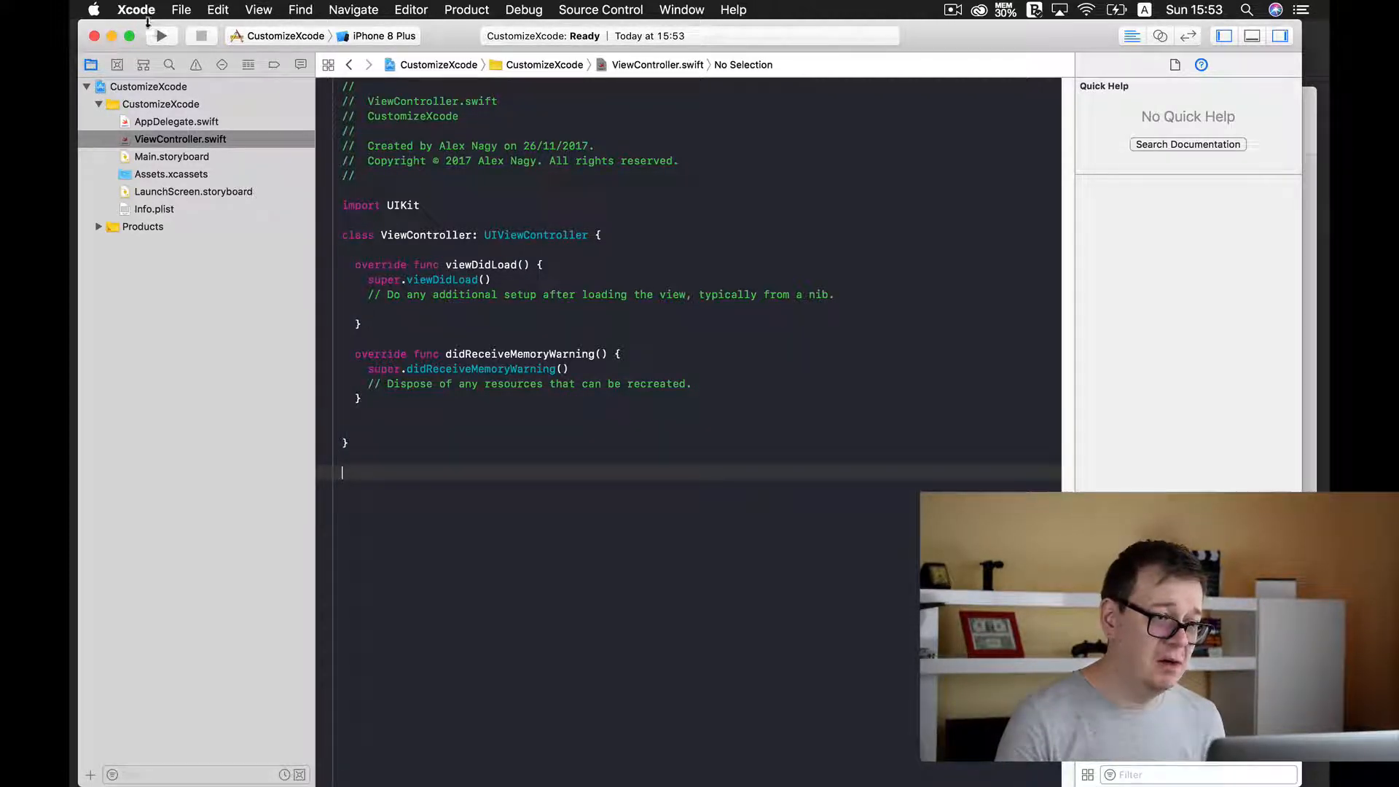
pyautogui.moveTo(161, 36)
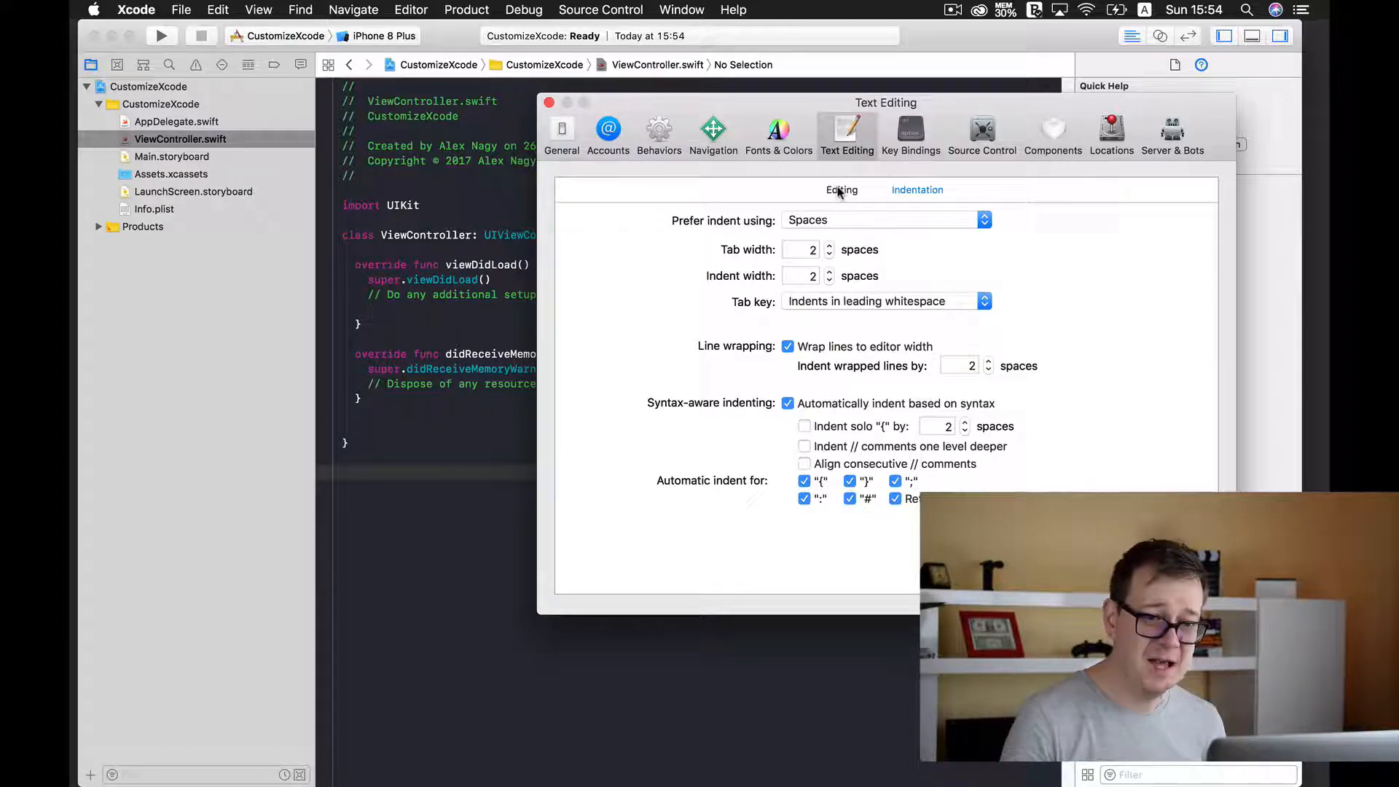
# Step: Enable line numbers under Text Editing > Editing preferences
pyautogui.click(842, 190)
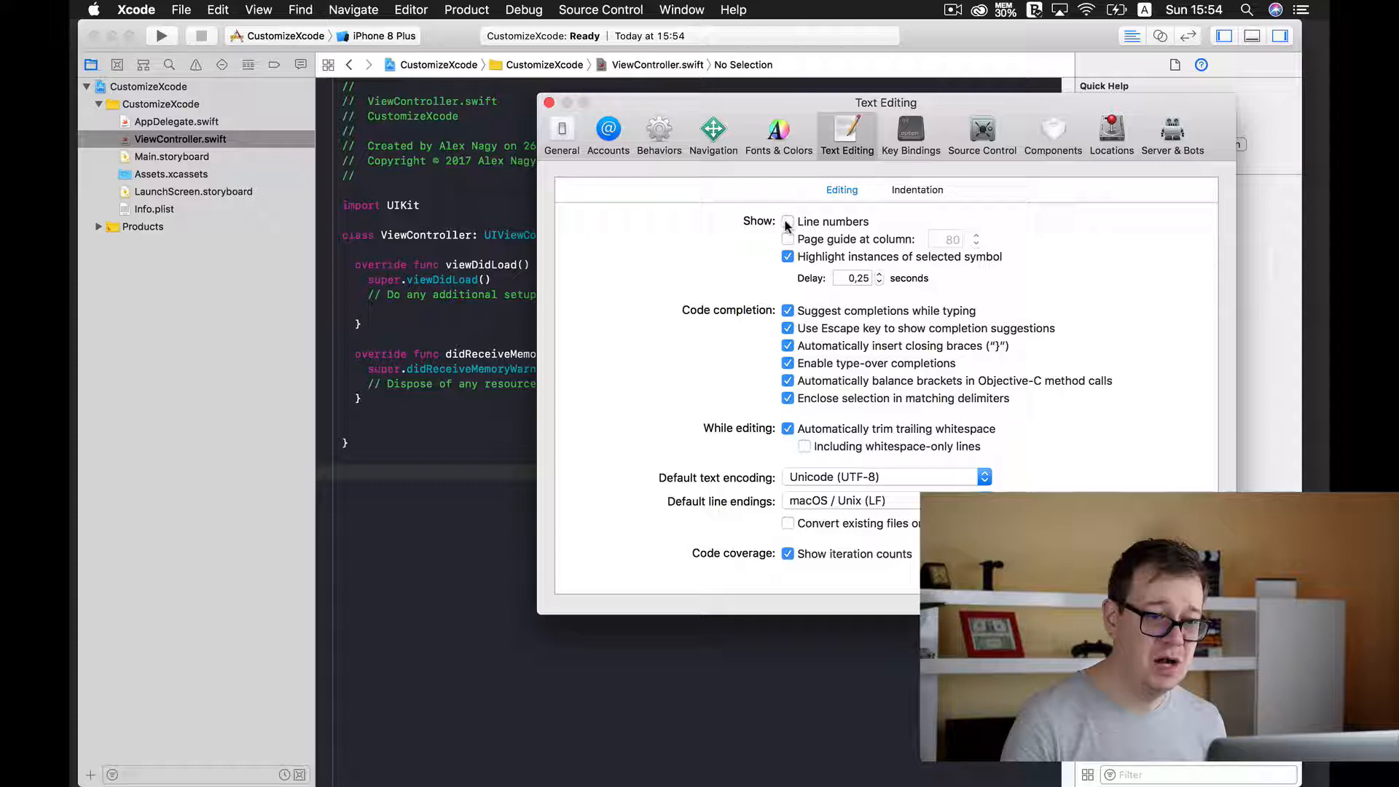
pyautogui.click(788, 222)
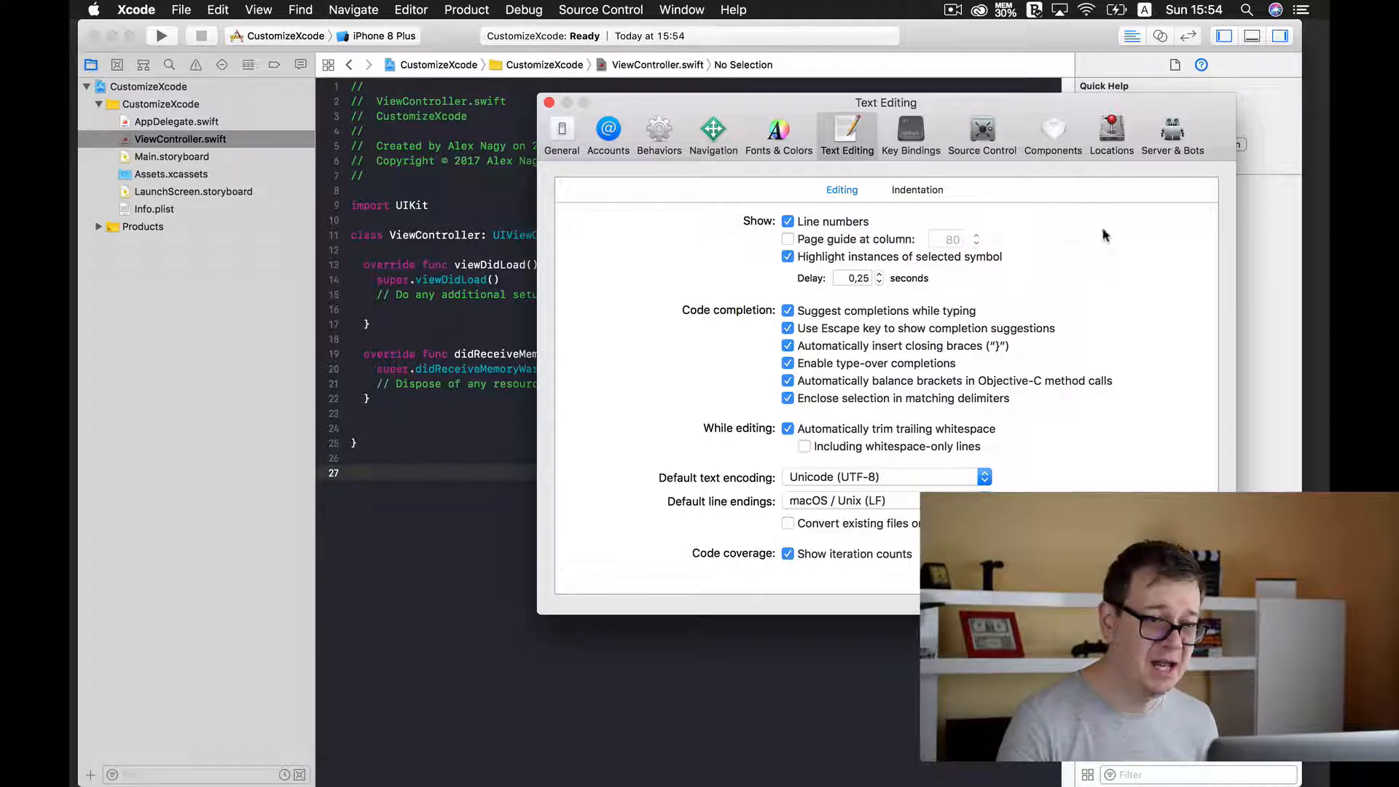
pyautogui.moveTo(596, 318)
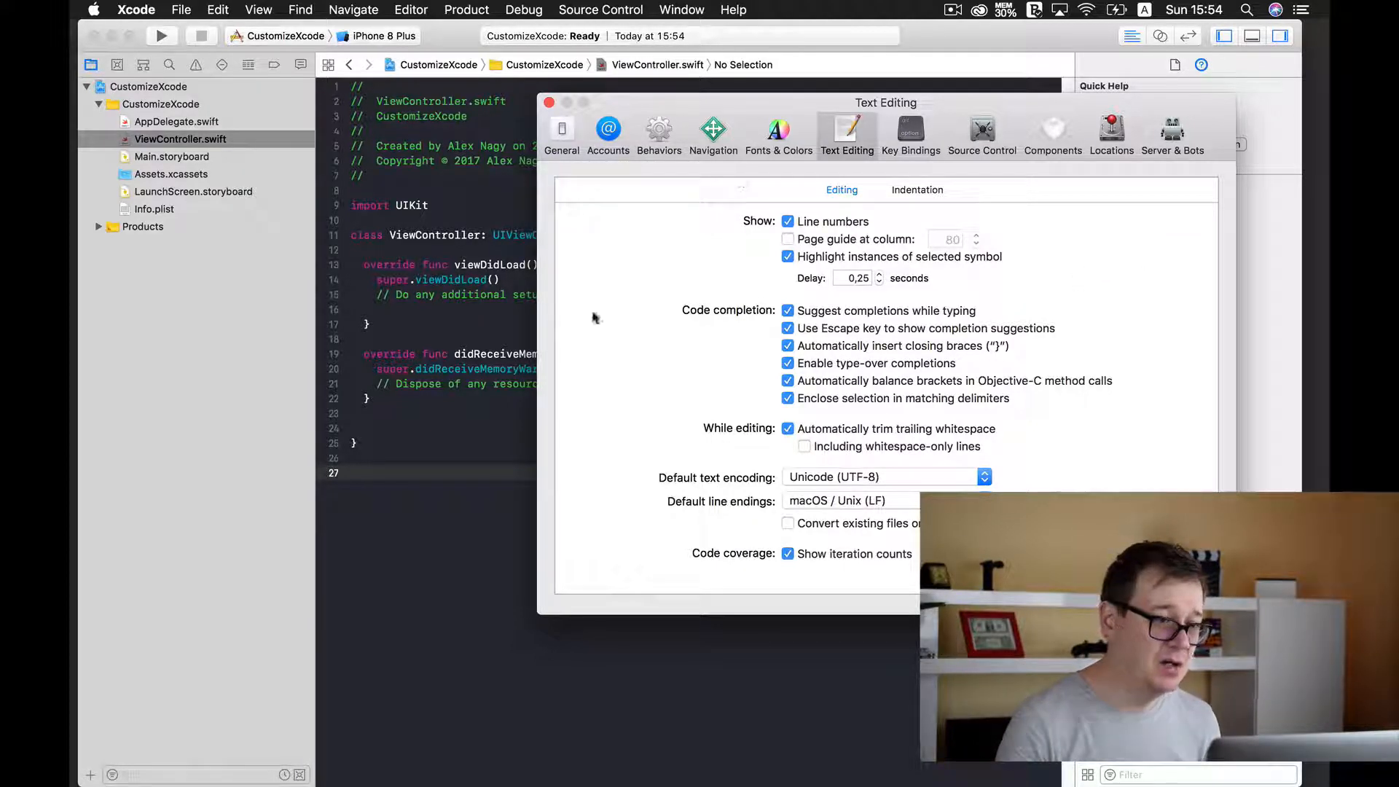